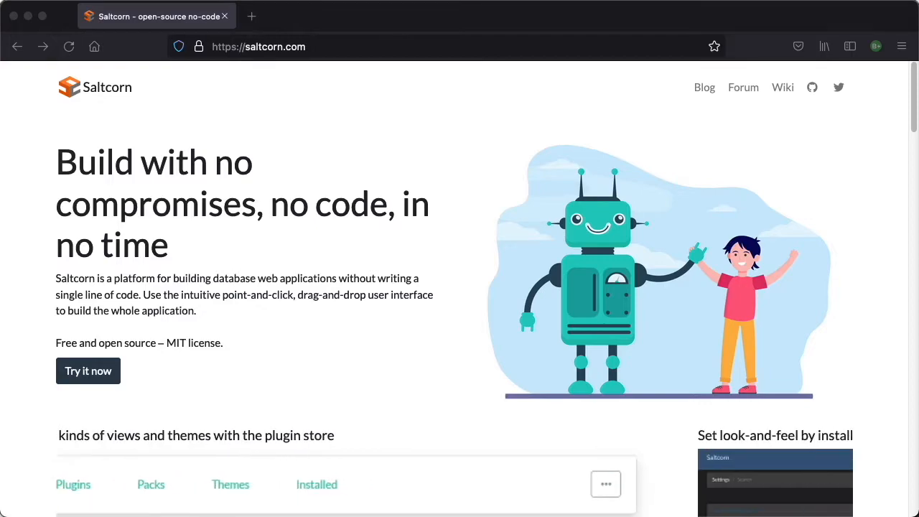
Step: Begin creating a new hosted Saltcorn application from 'Try it now'
{"action": "scroll", "scroll_direction": "down", "scroll_amount": 3}
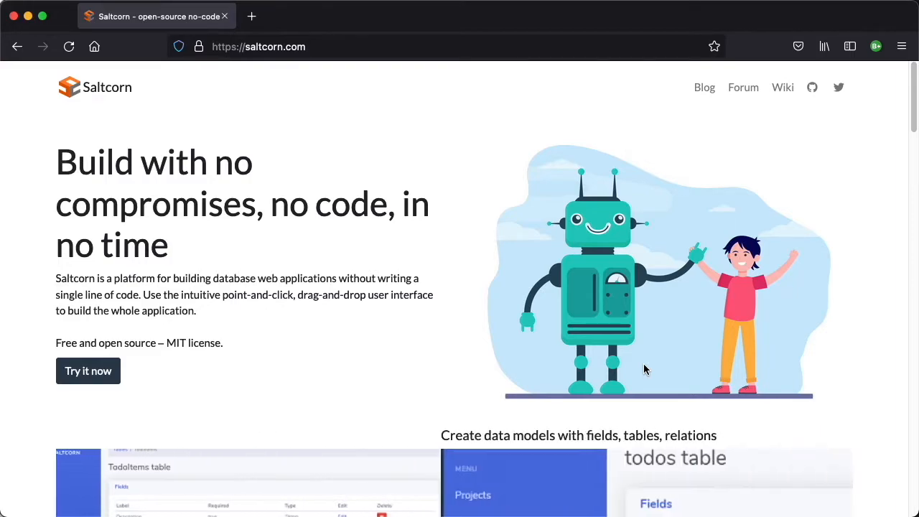
{"action": "scroll", "scroll_direction": "down", "scroll_amount": 3}
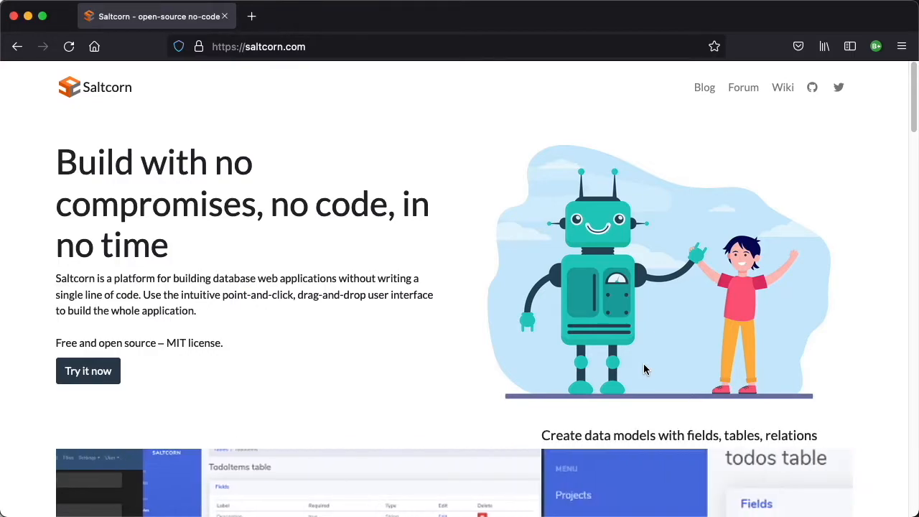
{"action": "scroll", "scroll_direction": "down", "scroll_amount": 3}
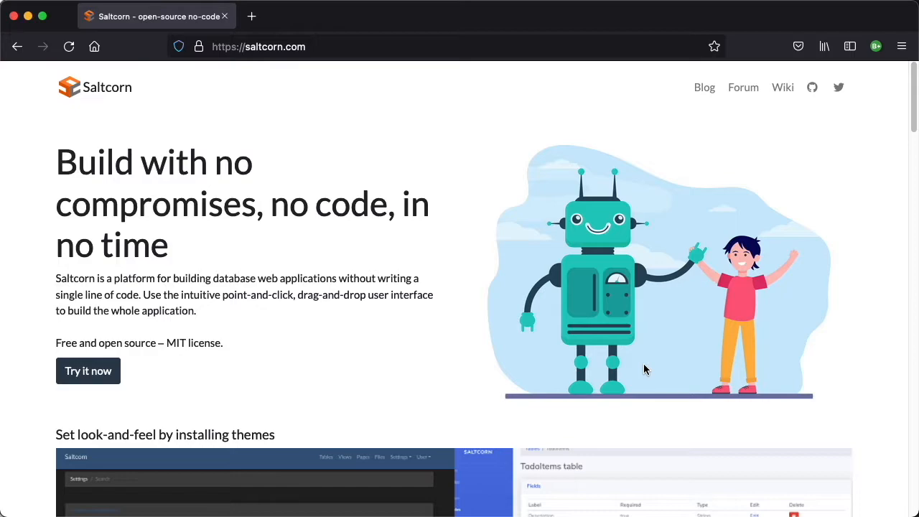
{"action": "scroll", "scroll_direction": "right", "scroll_amount": 3}
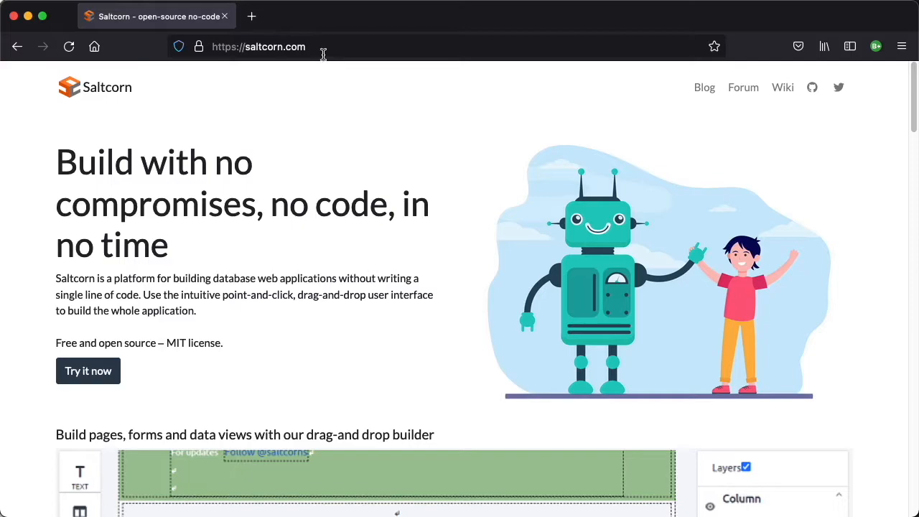
{"action": "mouse_move", "coordinate": [88, 371]}
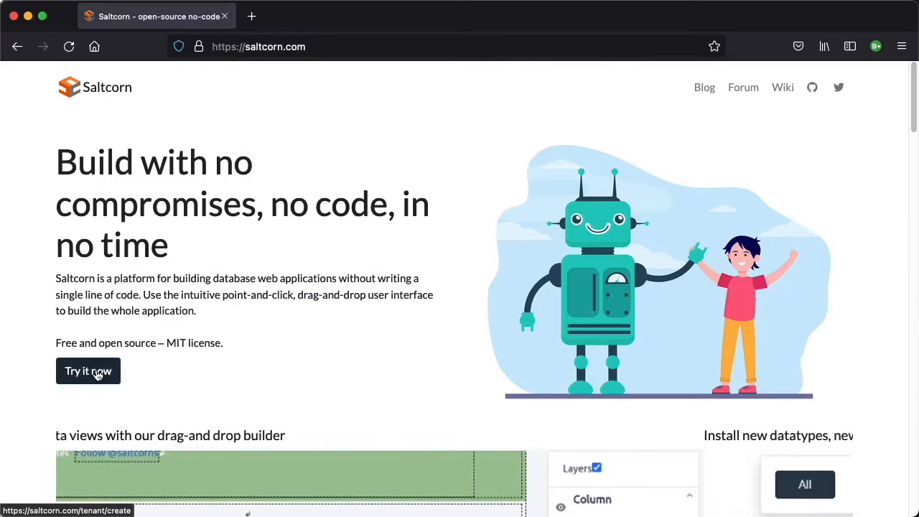
{"action": "left_click", "coordinate": [88, 371]}
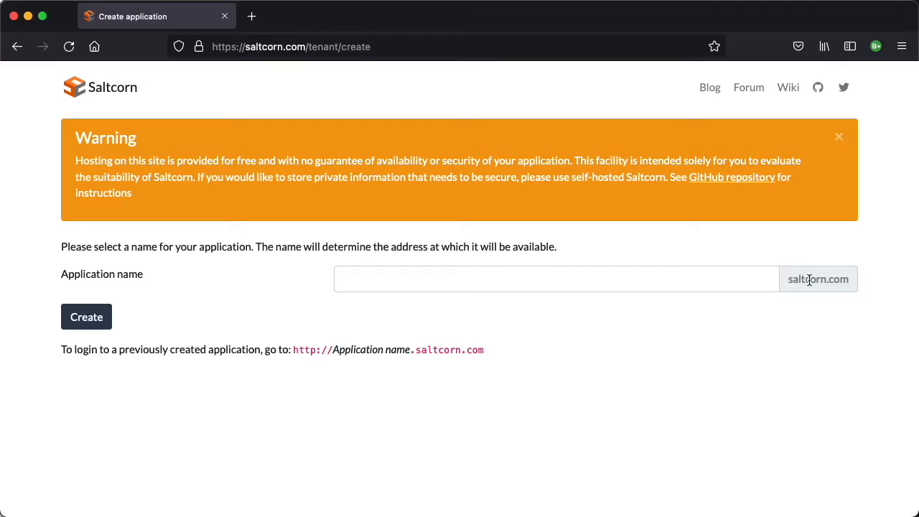
{"action": "mouse_move", "coordinate": [669, 252]}
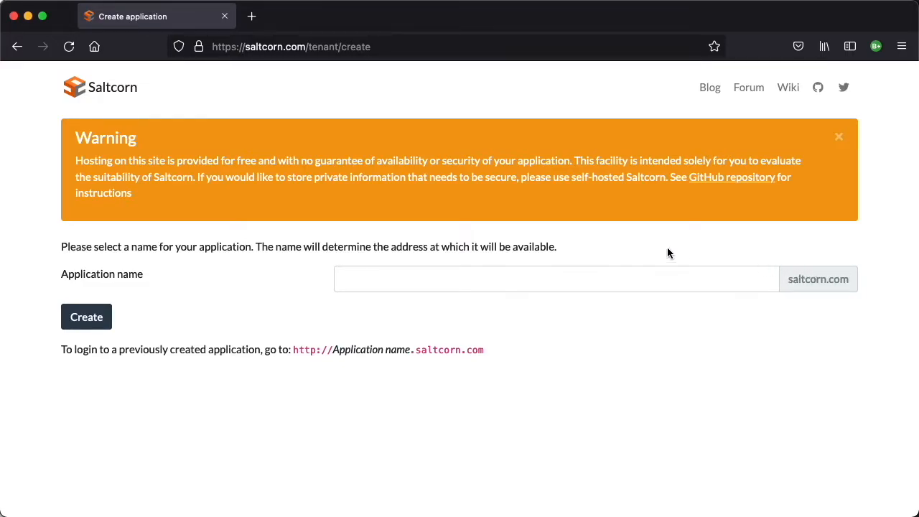
{"action": "mouse_move", "coordinate": [480, 261]}
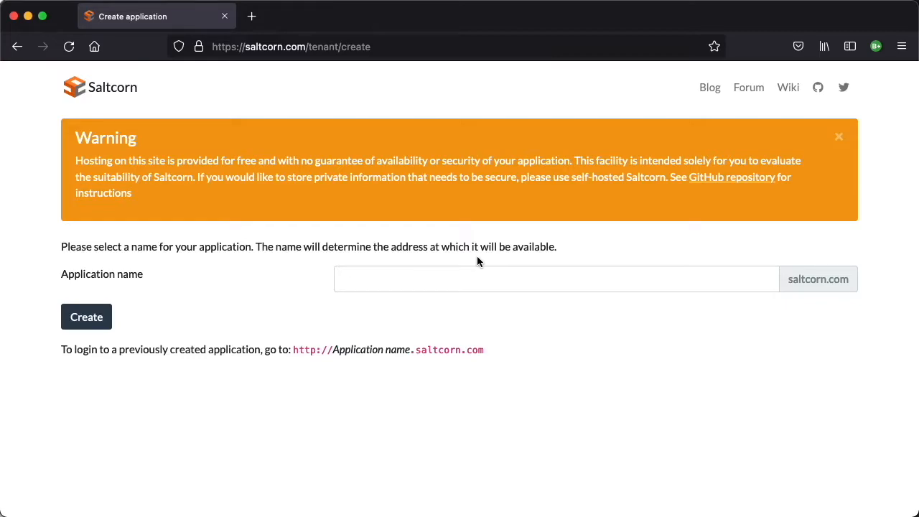
{"action": "mouse_move", "coordinate": [459, 293]}
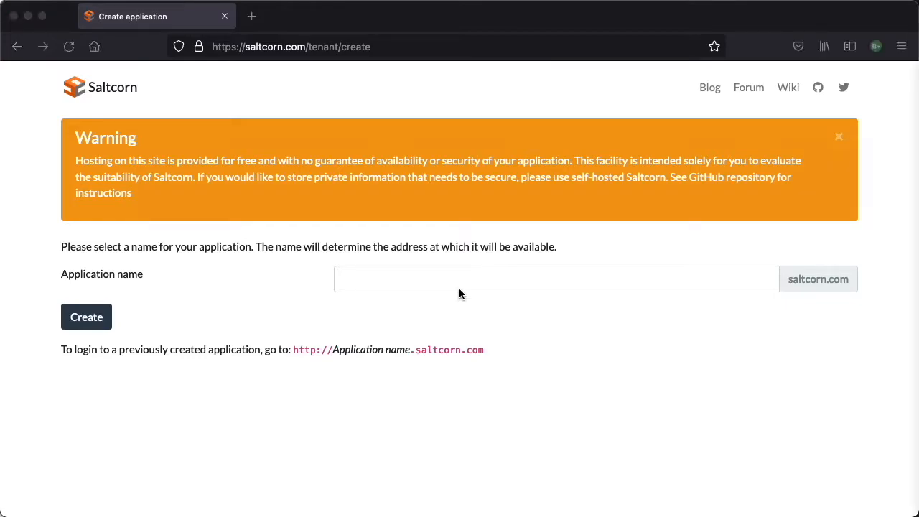
{"action": "mouse_move", "coordinate": [473, 287]}
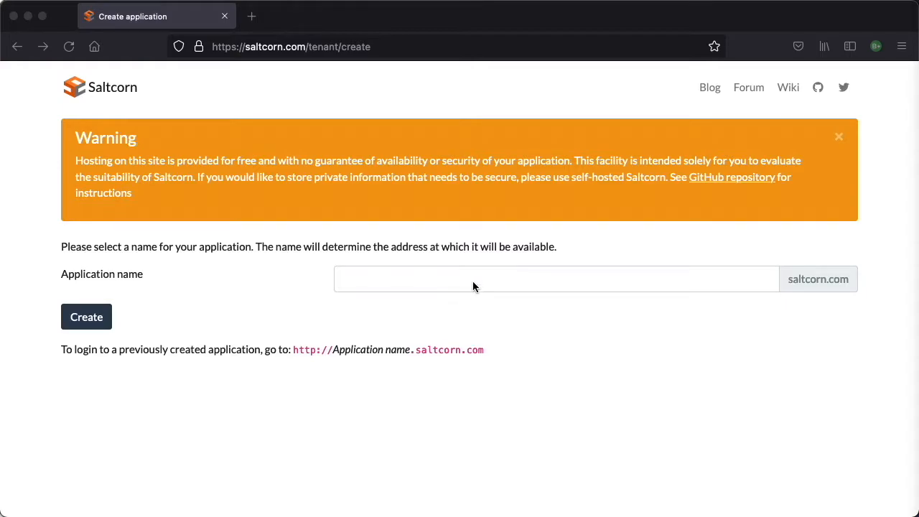
{"action": "mouse_move", "coordinate": [482, 270]}
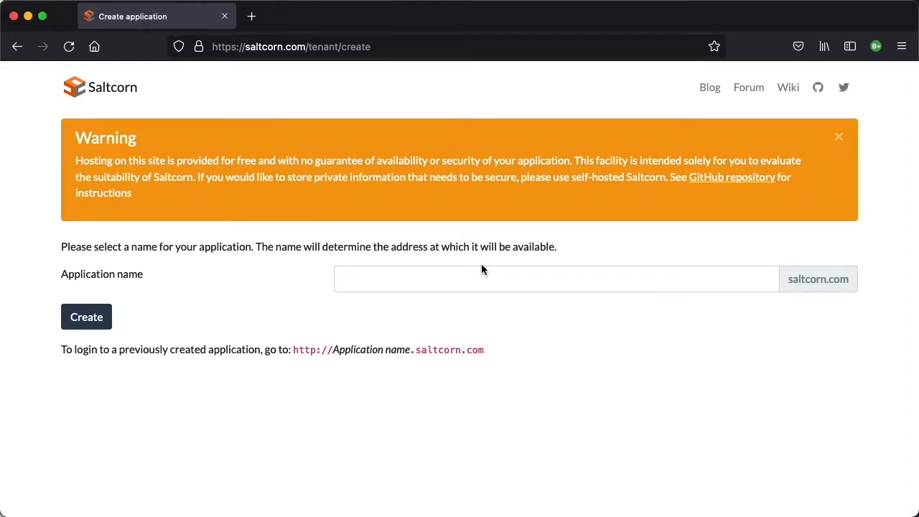
Step: Name the application saltcorncourseapp1 and create it
{"action": "left_click", "coordinate": [554, 279]}
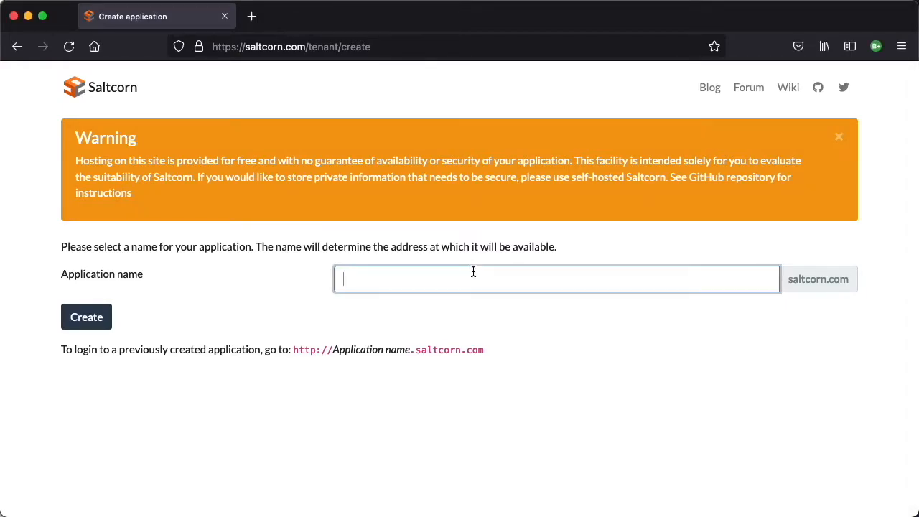
{"action": "type", "text": "saltcorncourseapp1"}
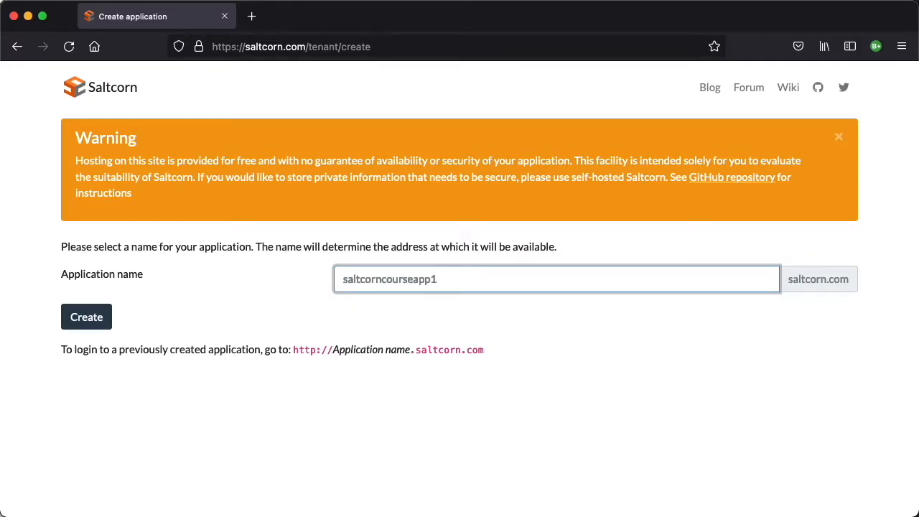
{"action": "left_click", "coordinate": [86, 317]}
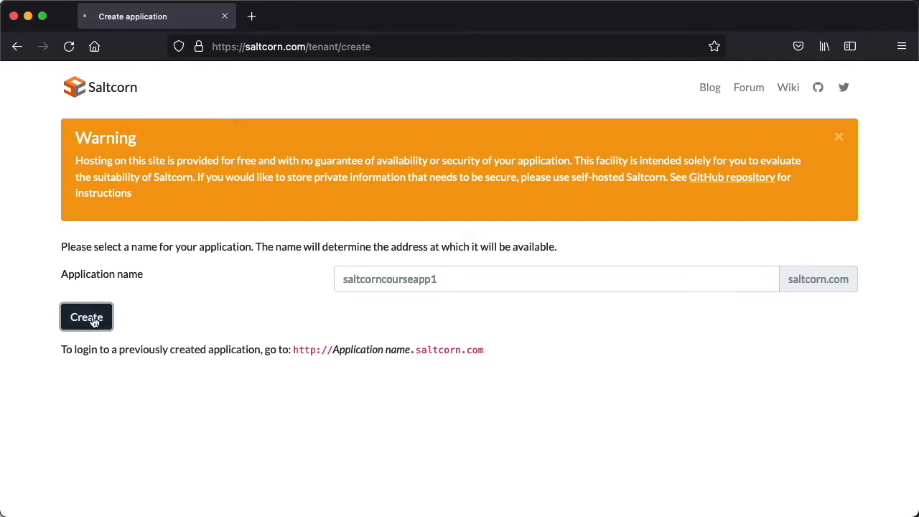
{"action": "left_click", "coordinate": [87, 317]}
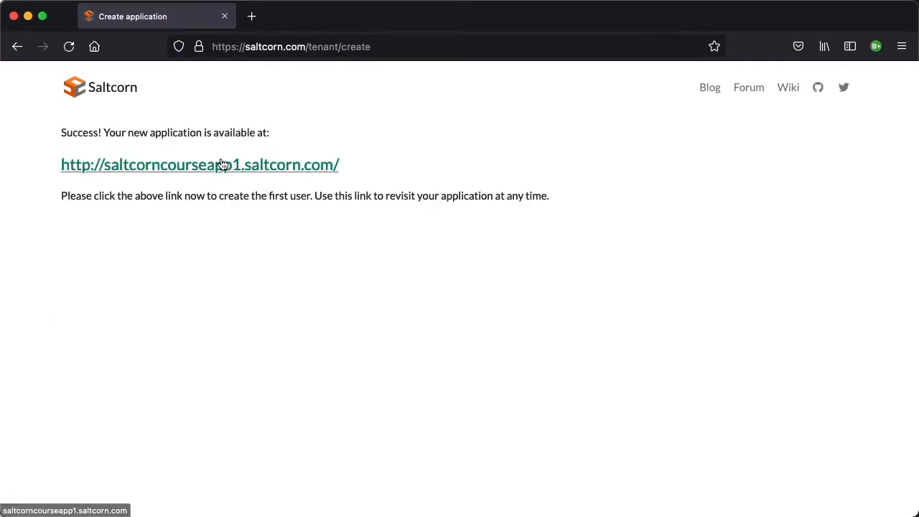
{"action": "mouse_move", "coordinate": [189, 164]}
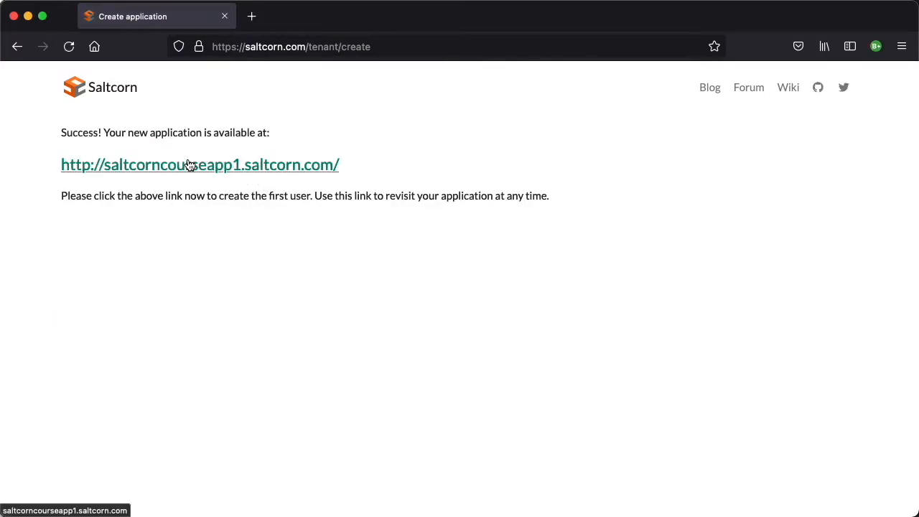
Step: Fill the new app's first-user form with a saved e-mail and a suggested strong password
{"action": "left_click", "coordinate": [199, 163]}
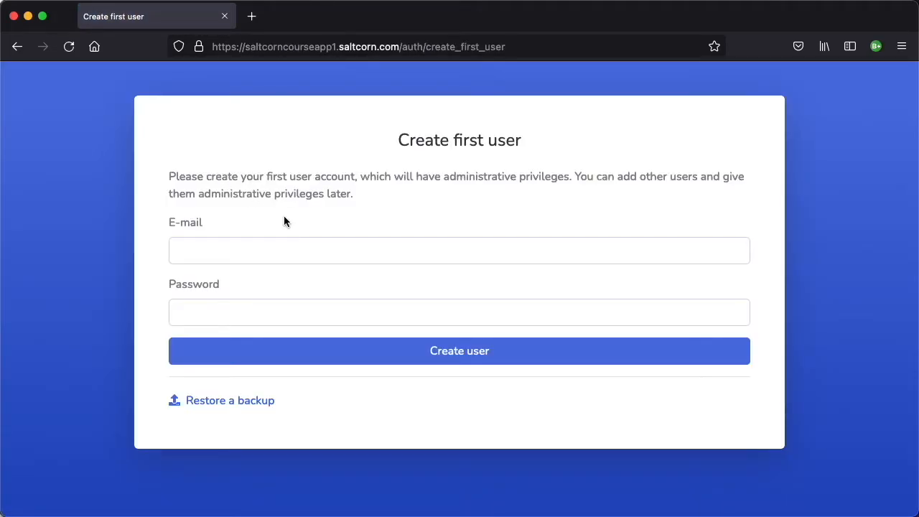
{"action": "mouse_move", "coordinate": [739, 365]}
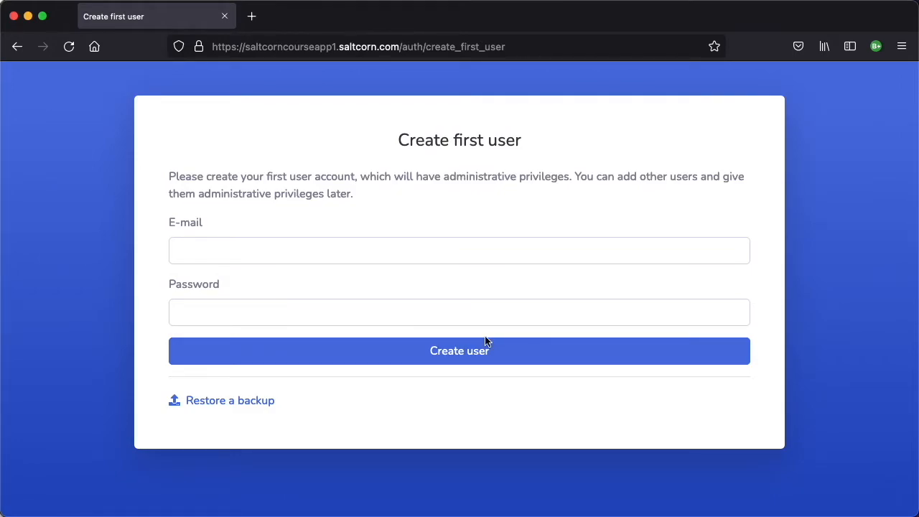
{"action": "mouse_move", "coordinate": [361, 284]}
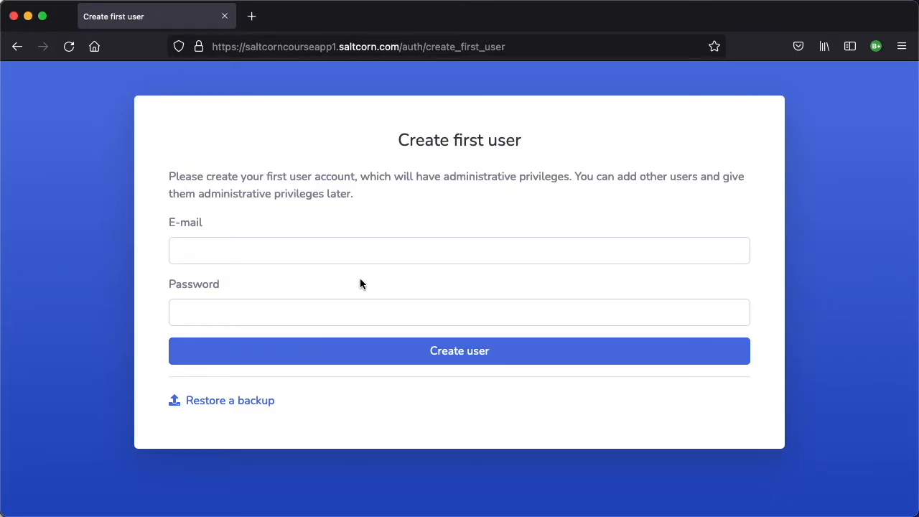
{"action": "left_click", "coordinate": [460, 250]}
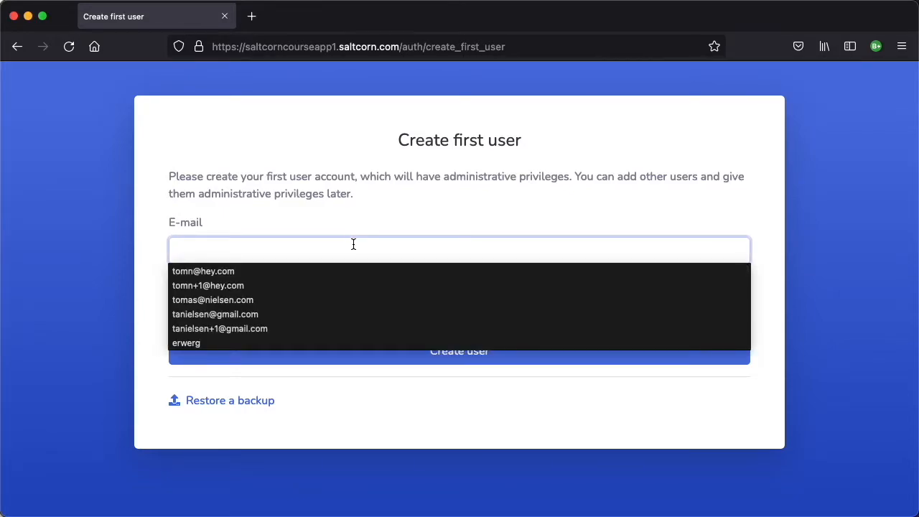
{"action": "left_click", "coordinate": [216, 313]}
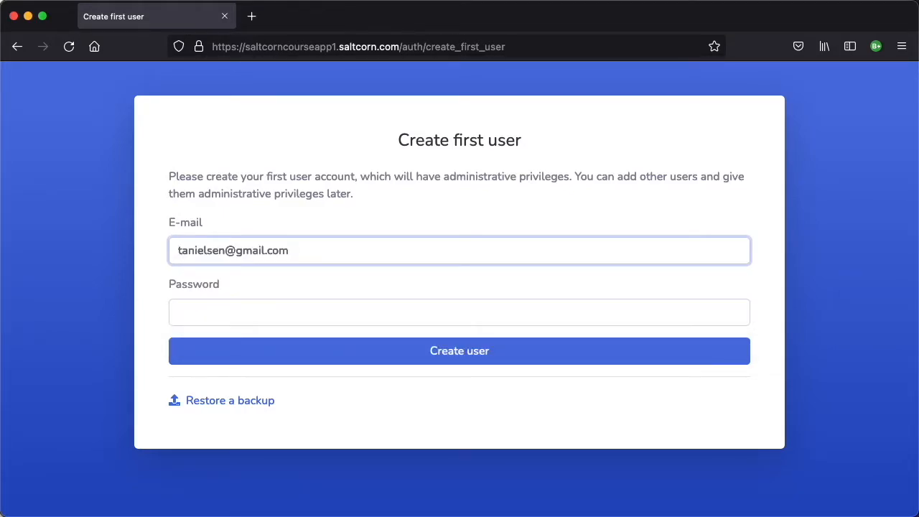
{"action": "right_click", "coordinate": [460, 311]}
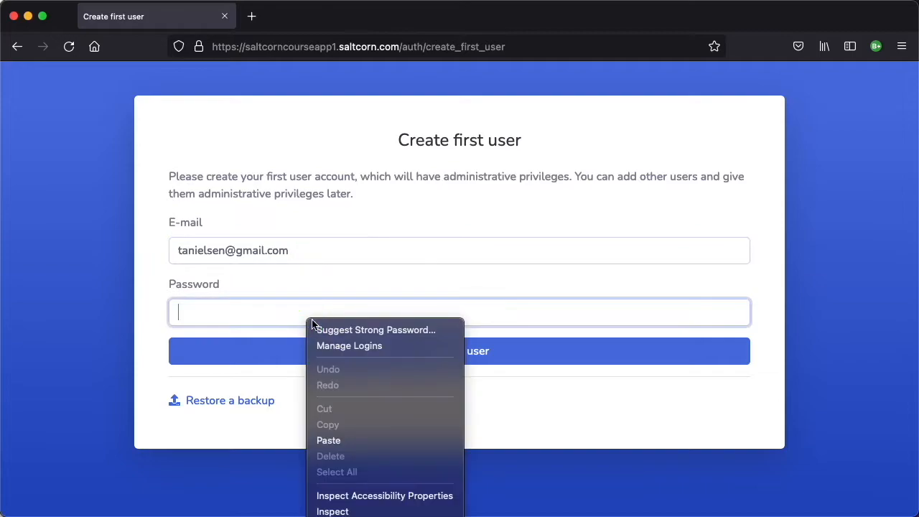
{"action": "left_click", "coordinate": [376, 329]}
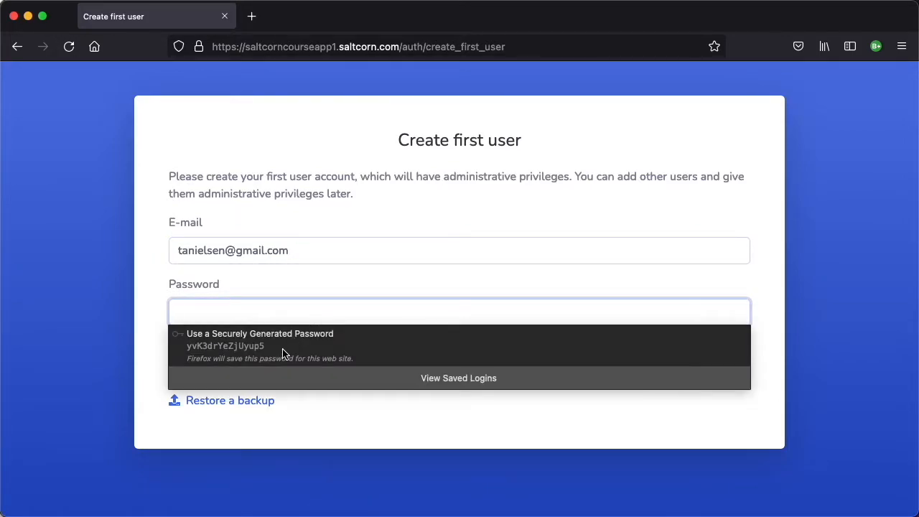
{"action": "left_click", "coordinate": [259, 338]}
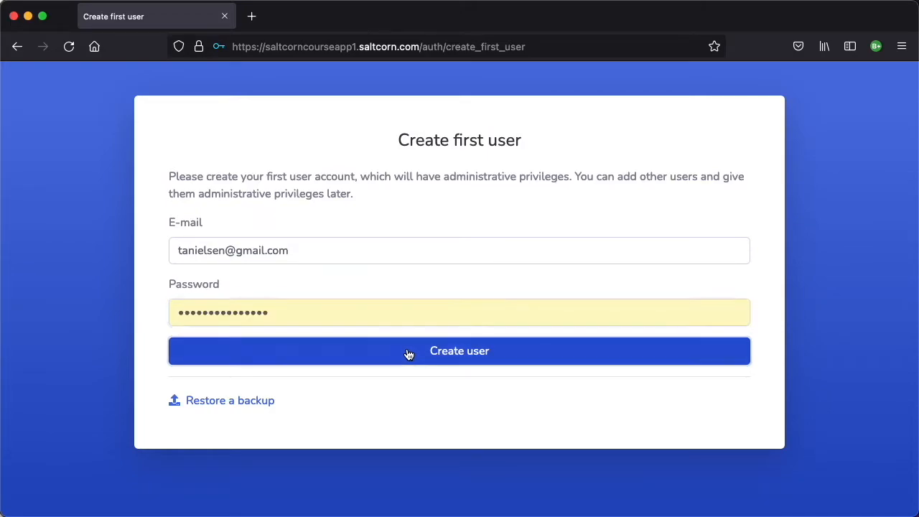
Step: Create the first administrator user and go to the empty Pages overview
{"action": "left_click", "coordinate": [459, 350]}
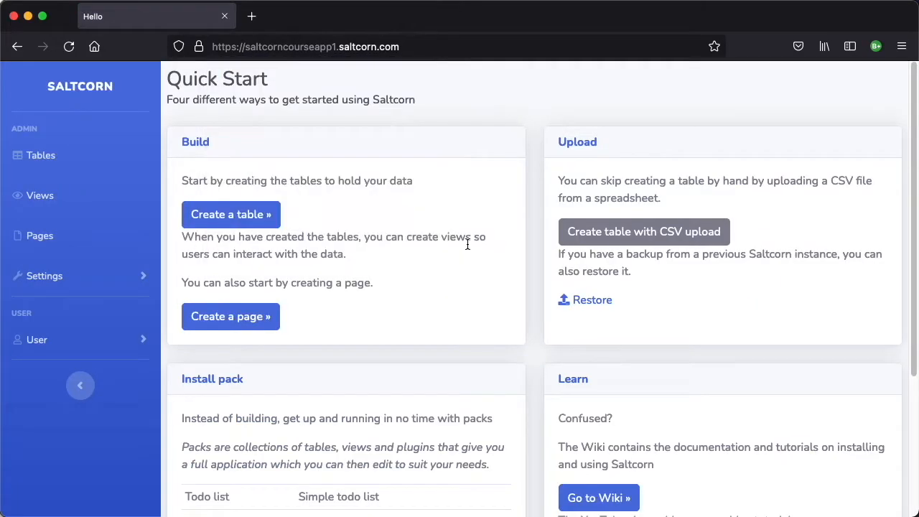
{"action": "scroll", "scroll_direction": "down", "scroll_amount": 3}
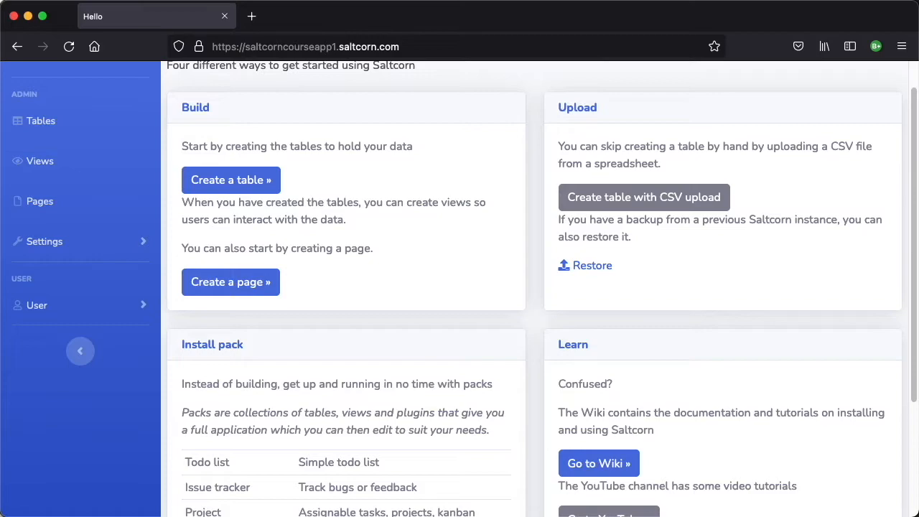
{"action": "mouse_move", "coordinate": [815, 213]}
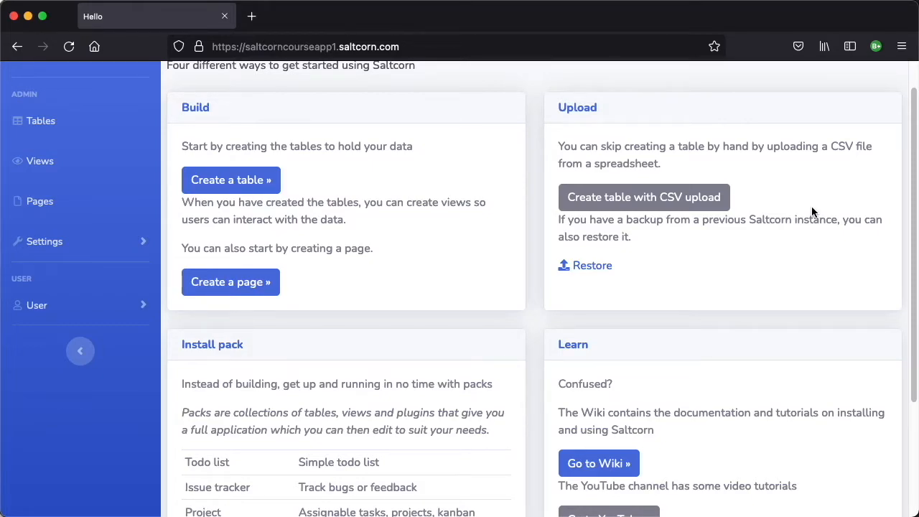
{"action": "mouse_move", "coordinate": [230, 281]}
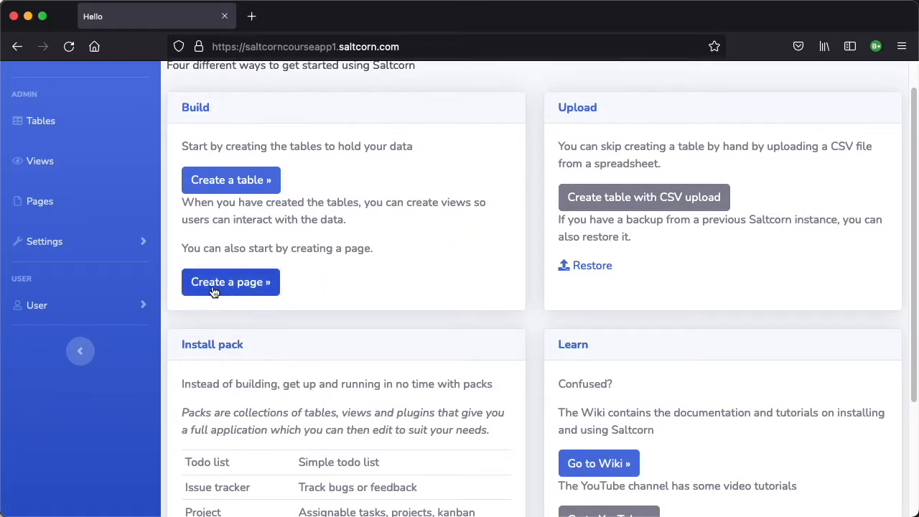
{"action": "mouse_move", "coordinate": [40, 201]}
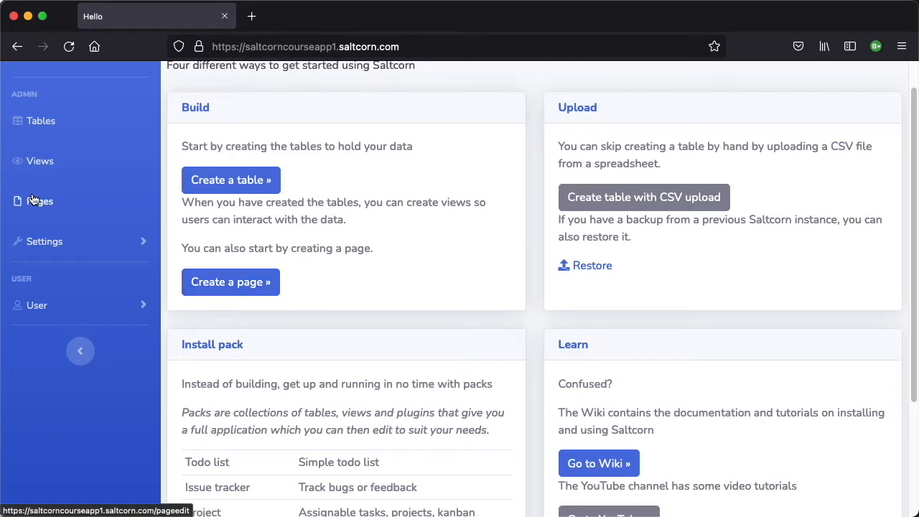
{"action": "left_click", "coordinate": [40, 201]}
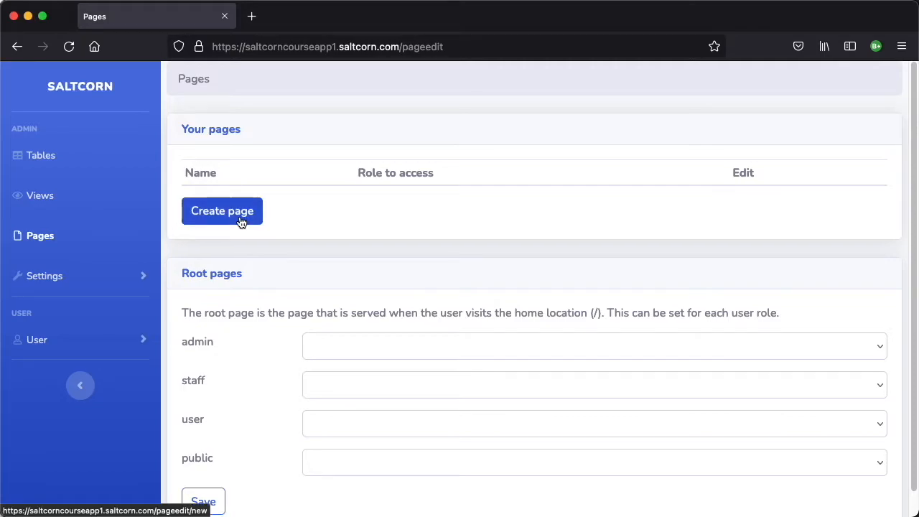
Step: Start a new page named mypage with minimum role public
{"action": "left_click", "coordinate": [221, 209]}
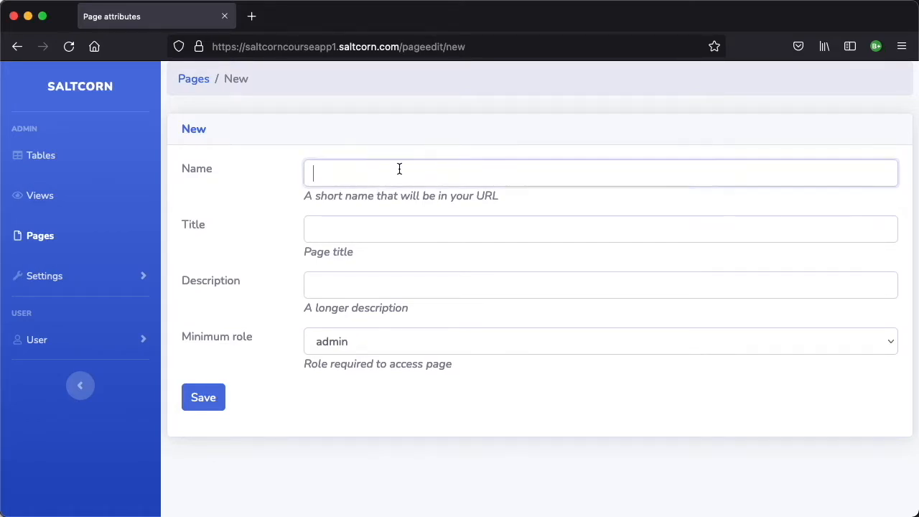
{"action": "type", "text": "mypage"}
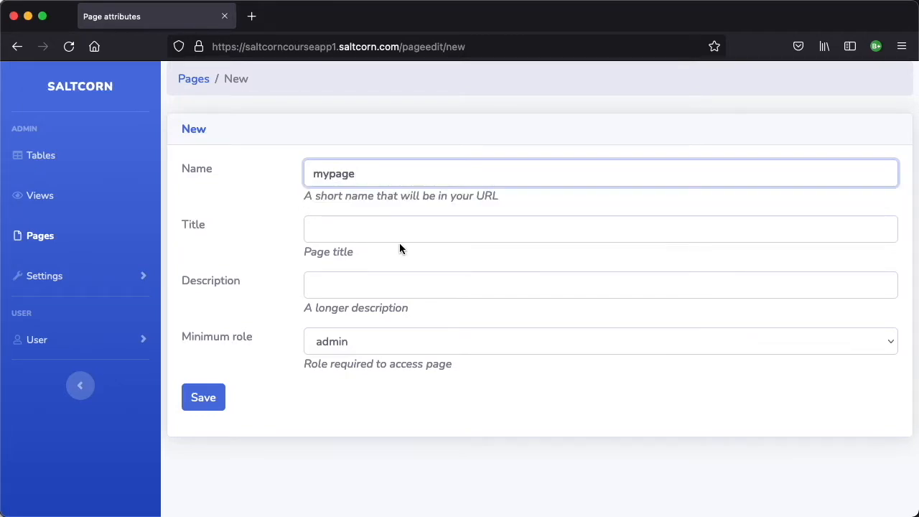
{"action": "mouse_move", "coordinate": [317, 376]}
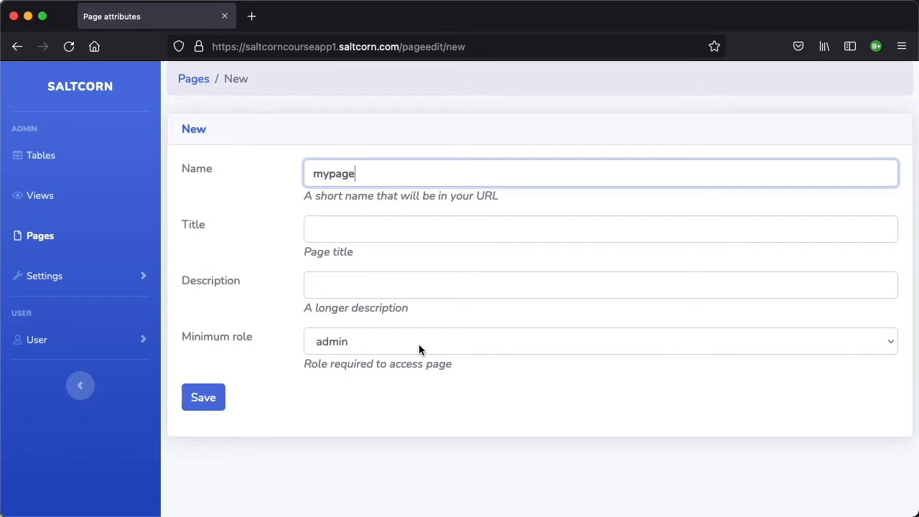
{"action": "mouse_move", "coordinate": [591, 342]}
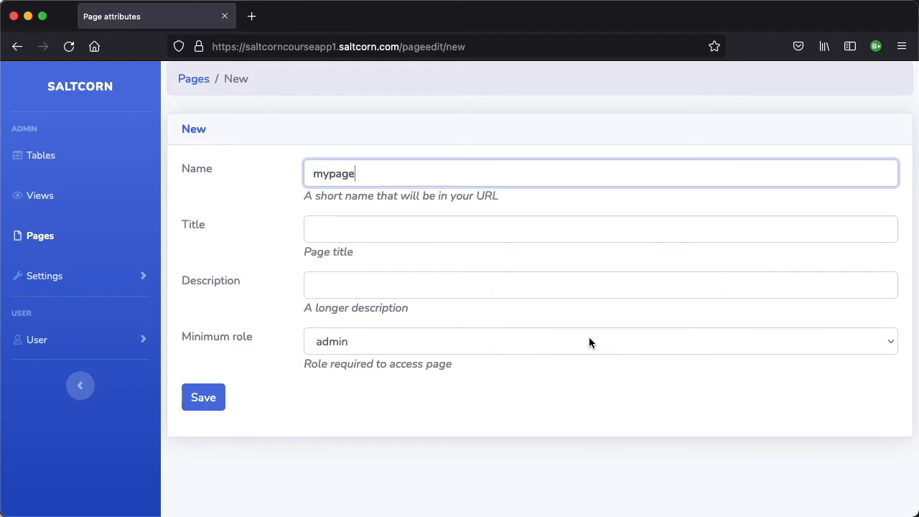
{"action": "left_click", "coordinate": [600, 342]}
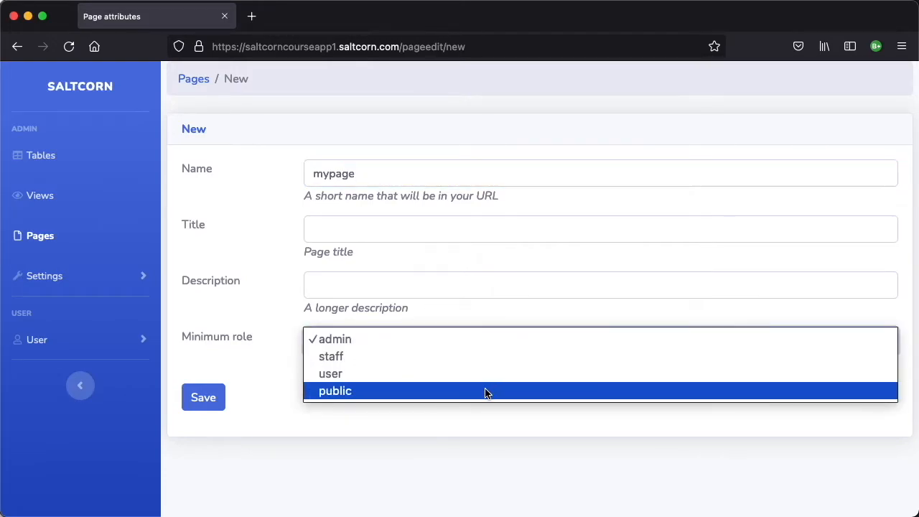
{"action": "left_click", "coordinate": [336, 390]}
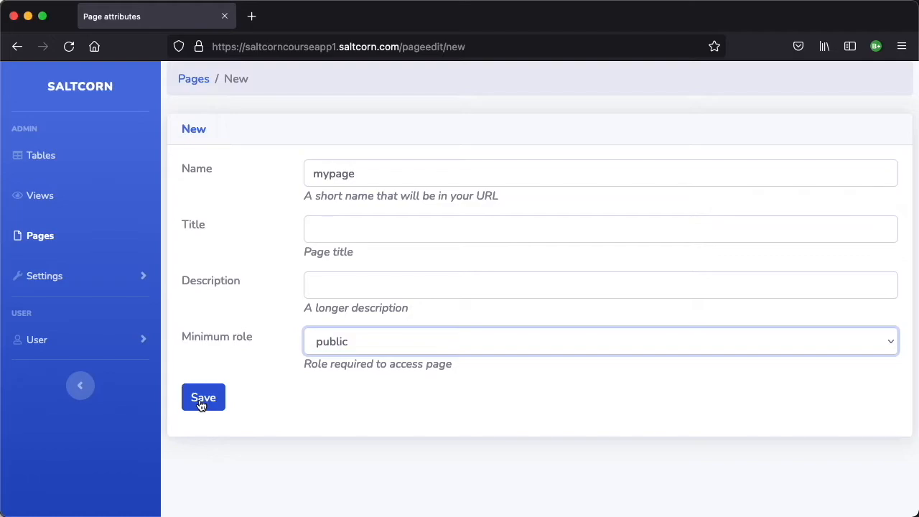
Step: Save mypage so its empty layout builder appears
{"action": "left_click", "coordinate": [204, 398]}
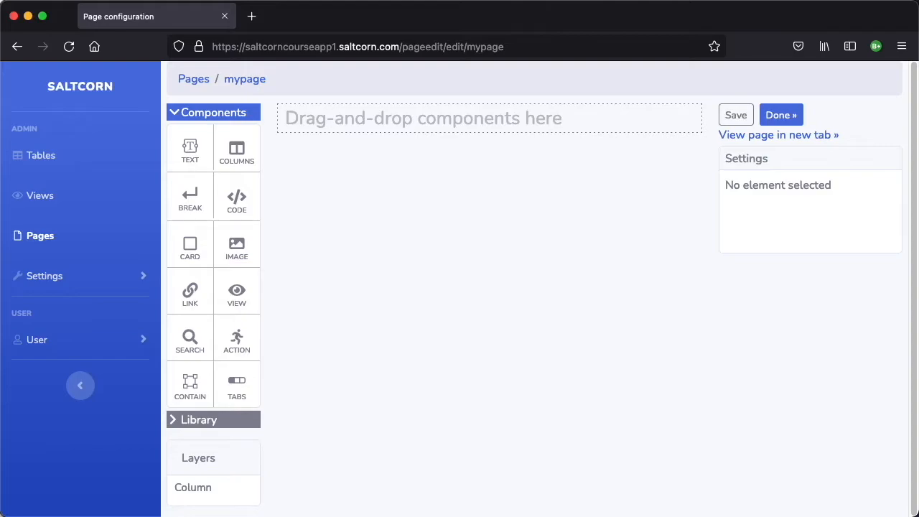
{"action": "mouse_move", "coordinate": [560, 370]}
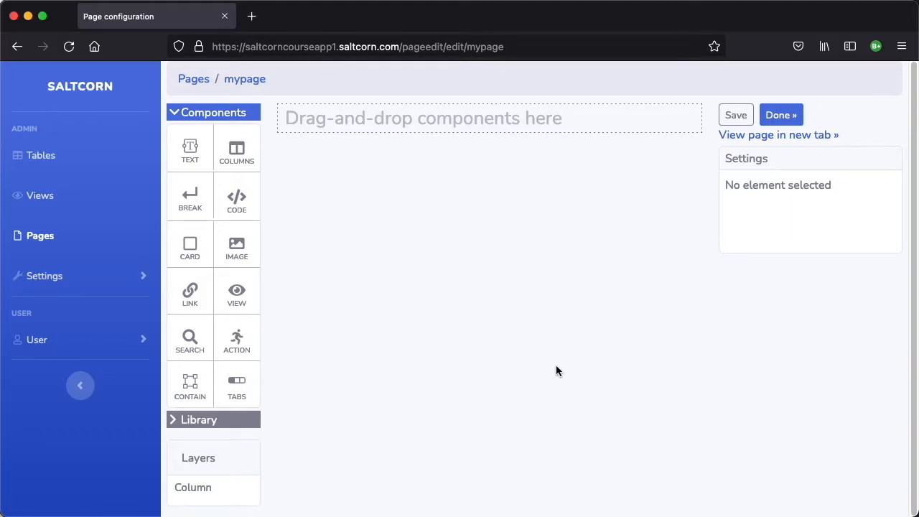
{"action": "mouse_move", "coordinate": [504, 146]}
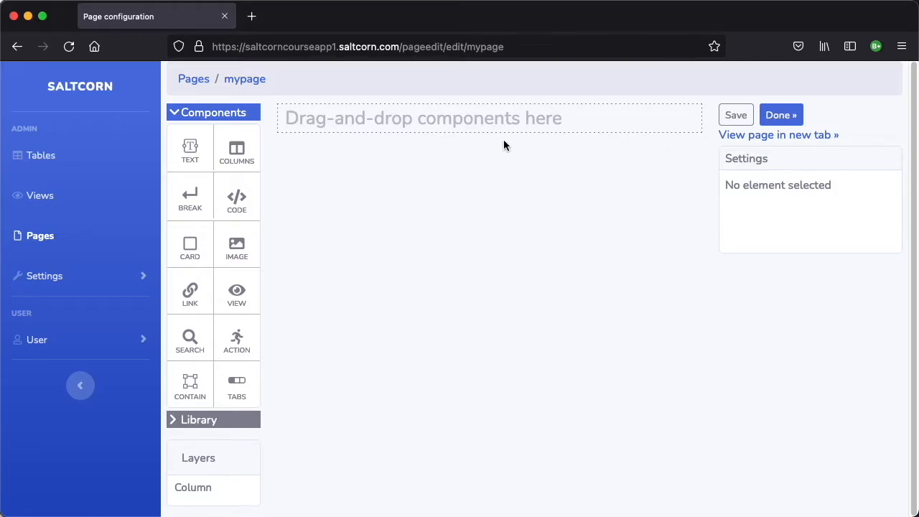
{"action": "mouse_move", "coordinate": [370, 281]}
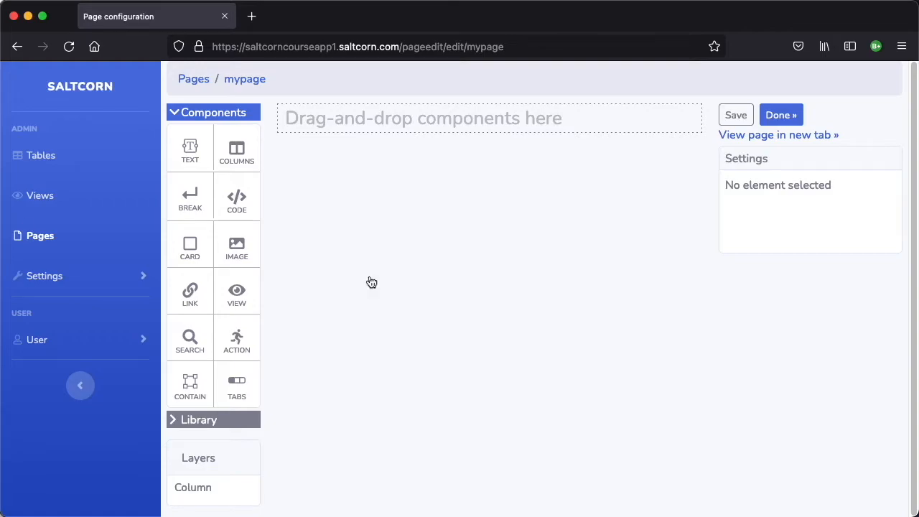
{"action": "mouse_move", "coordinate": [249, 324]}
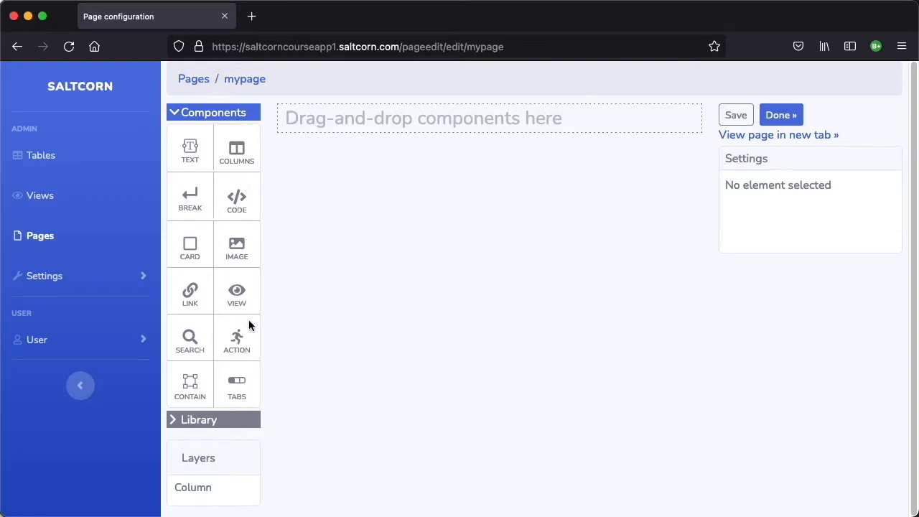
{"action": "mouse_move", "coordinate": [245, 272]}
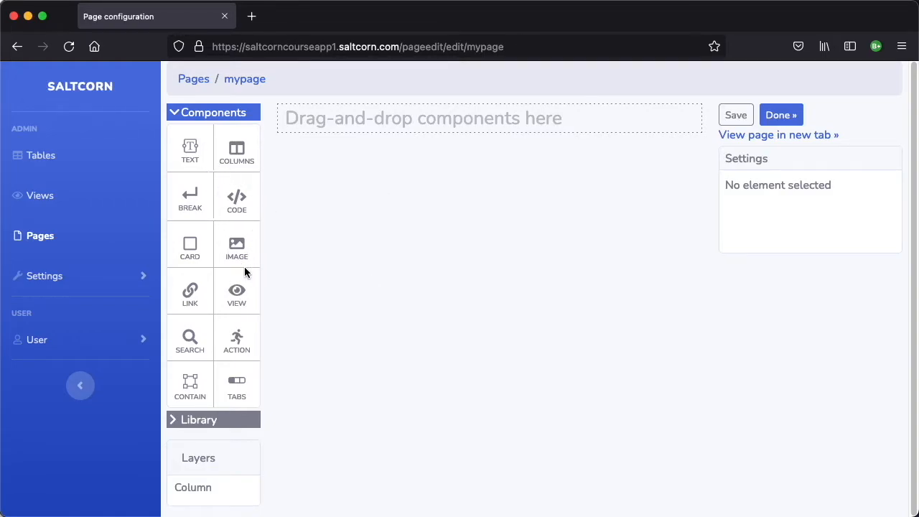
{"action": "mouse_move", "coordinate": [231, 251]}
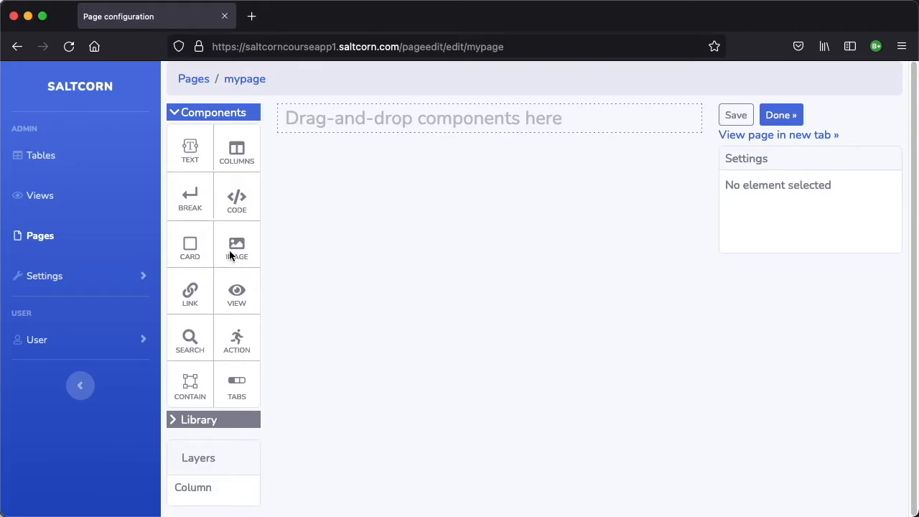
{"action": "mouse_move", "coordinate": [364, 266]}
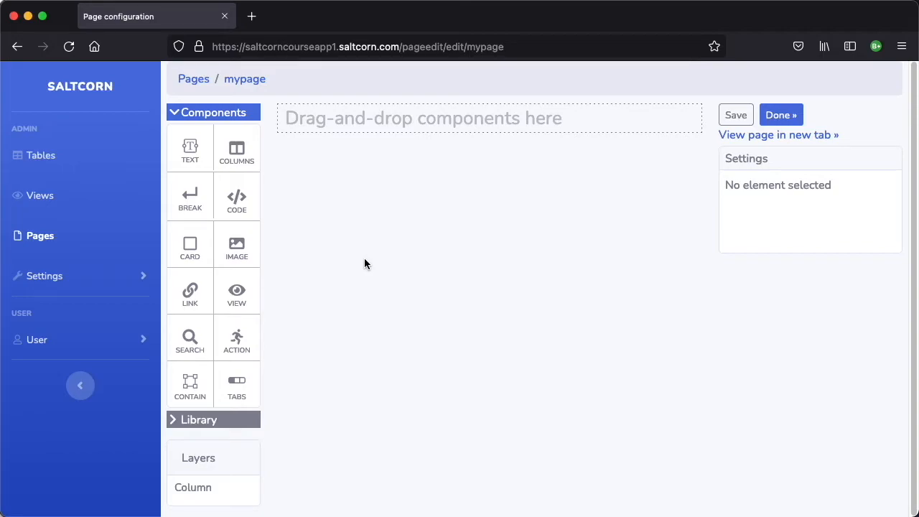
{"action": "mouse_move", "coordinate": [190, 146]}
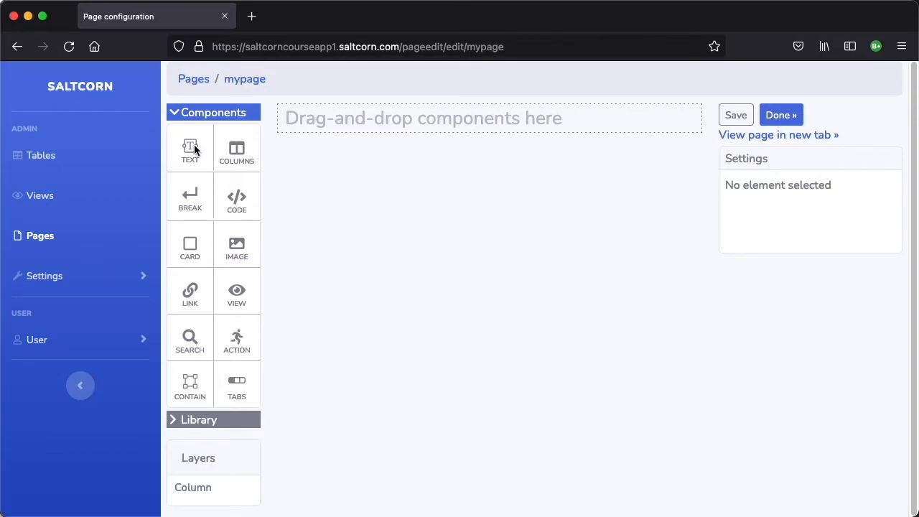
Step: Add a text block to mypage reading 'Hello little world'
{"action": "left_click_drag", "start_coordinate": [189, 146], "coordinate": [368, 120]}
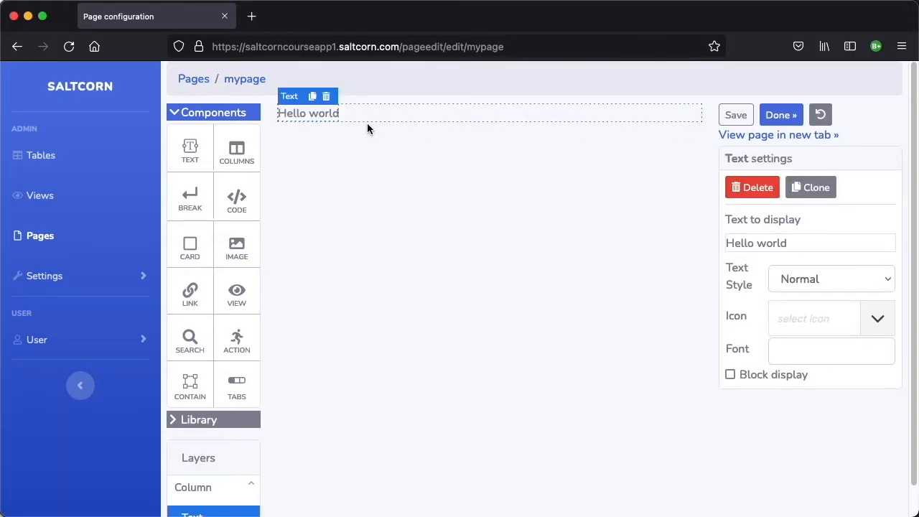
{"action": "left_click", "coordinate": [308, 112]}
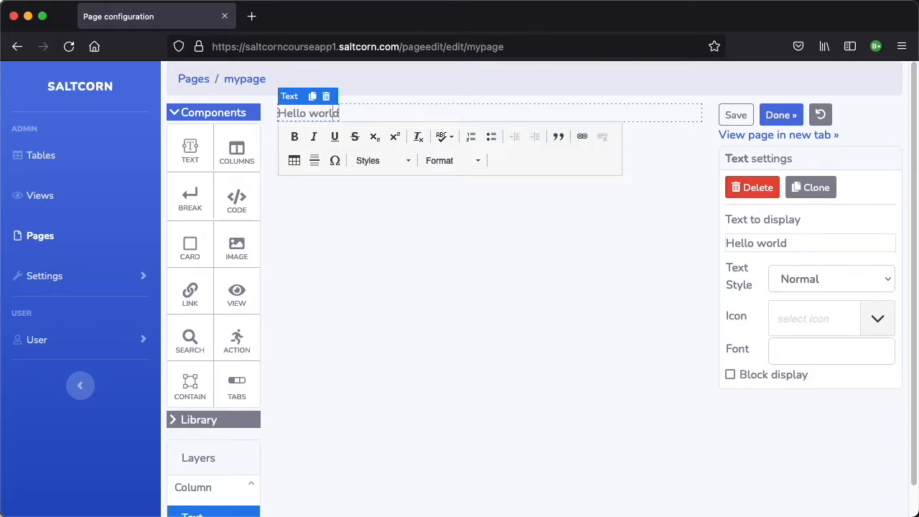
{"action": "type", "text": "little"}
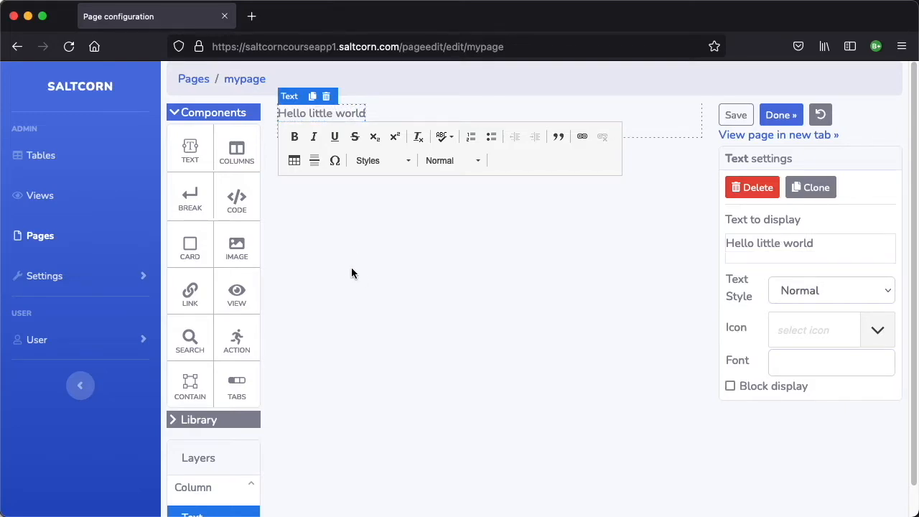
{"action": "left_click", "coordinate": [352, 273]}
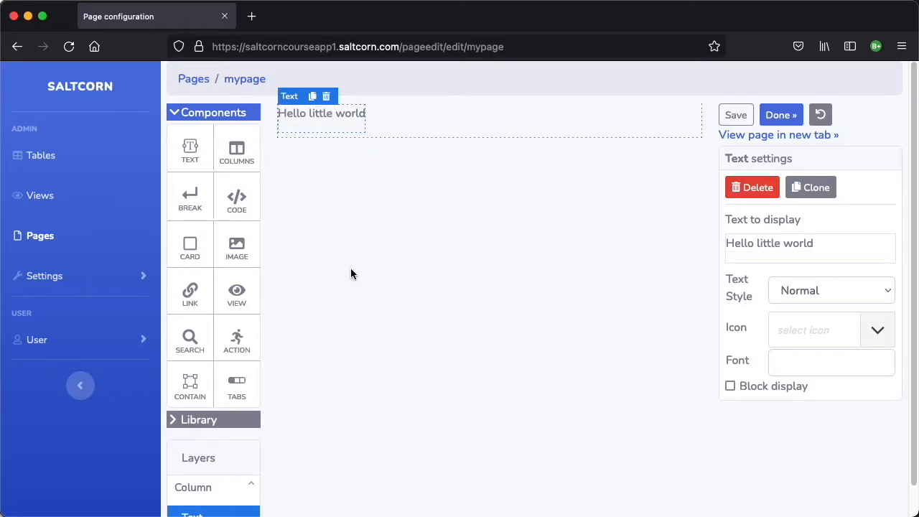
{"action": "mouse_move", "coordinate": [236, 148]}
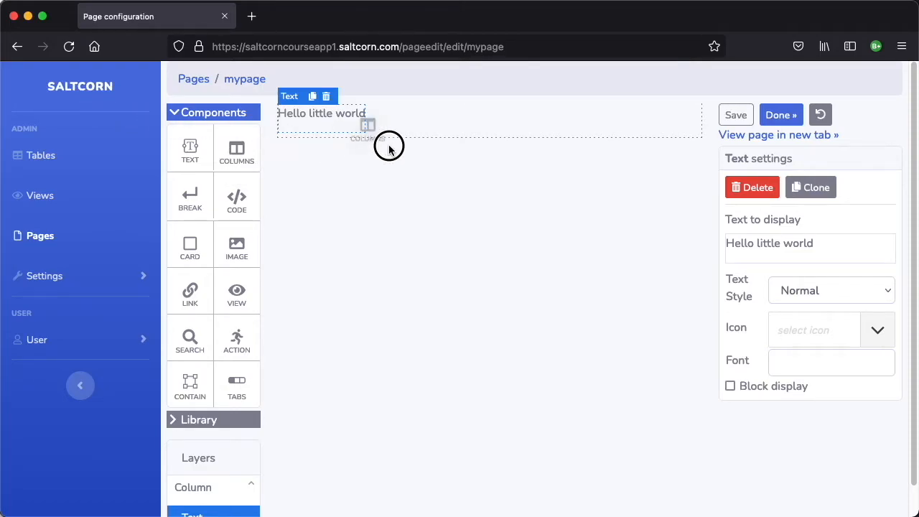
Step: Add a two-column layout and place the Hello little world text in its first column
{"action": "left_click", "coordinate": [389, 142]}
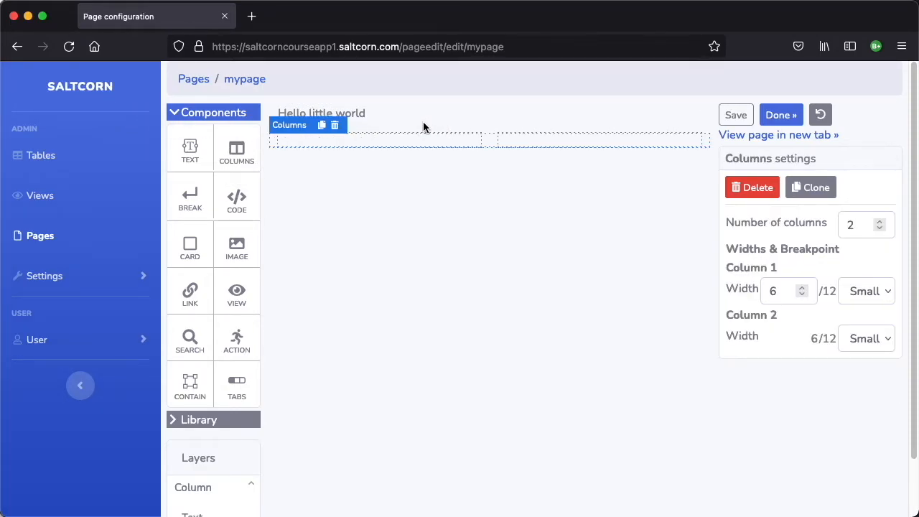
{"action": "mouse_move", "coordinate": [370, 129]}
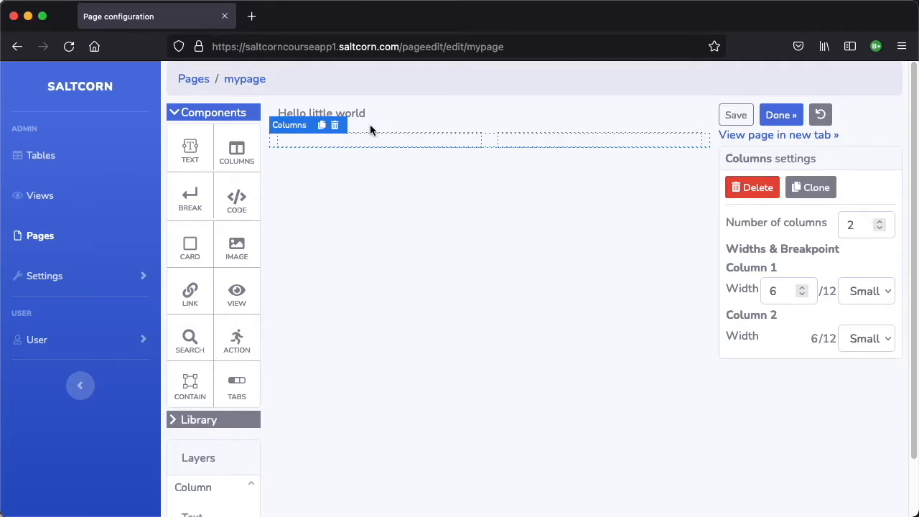
{"action": "left_click", "coordinate": [322, 112]}
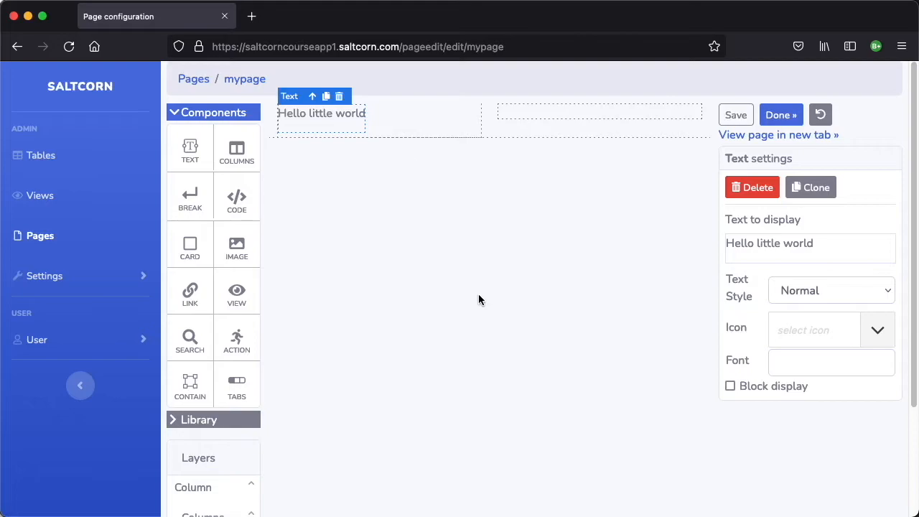
Step: Move the Hello little world text layer into the second column via the Layers panel
{"action": "scroll", "scroll_direction": "down", "scroll_amount": 3}
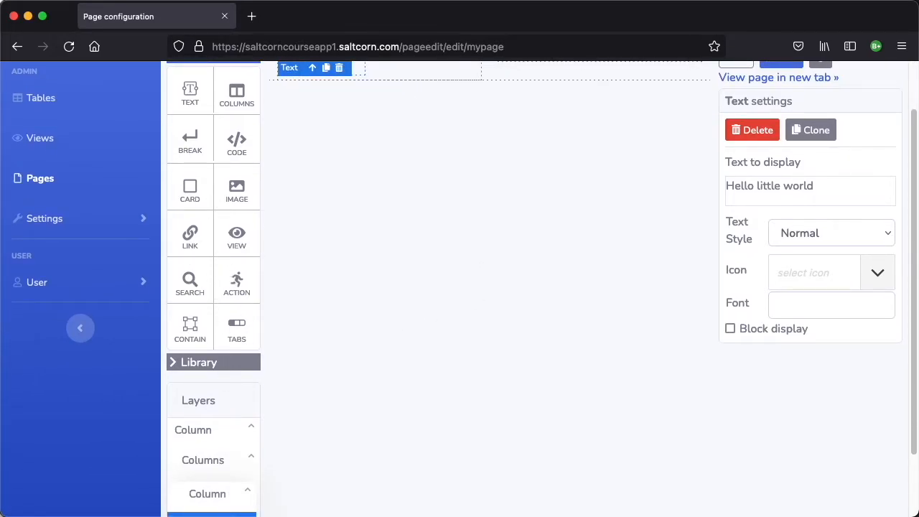
{"action": "scroll", "scroll_direction": "down", "scroll_amount": 3}
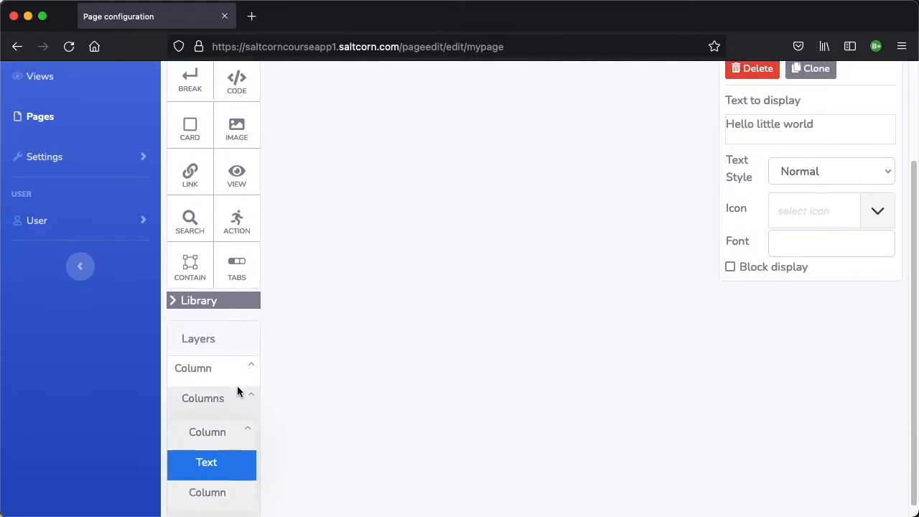
{"action": "scroll", "scroll_direction": "up", "scroll_amount": 3}
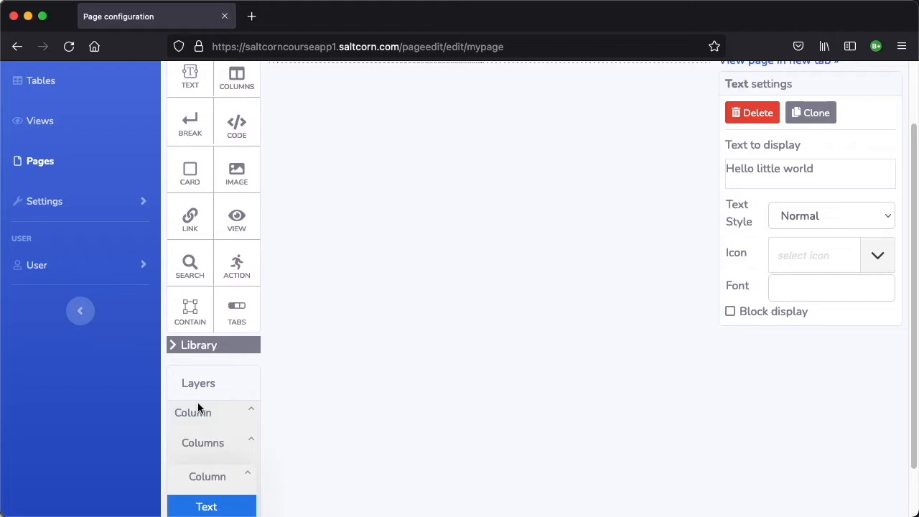
{"action": "mouse_move", "coordinate": [255, 413]}
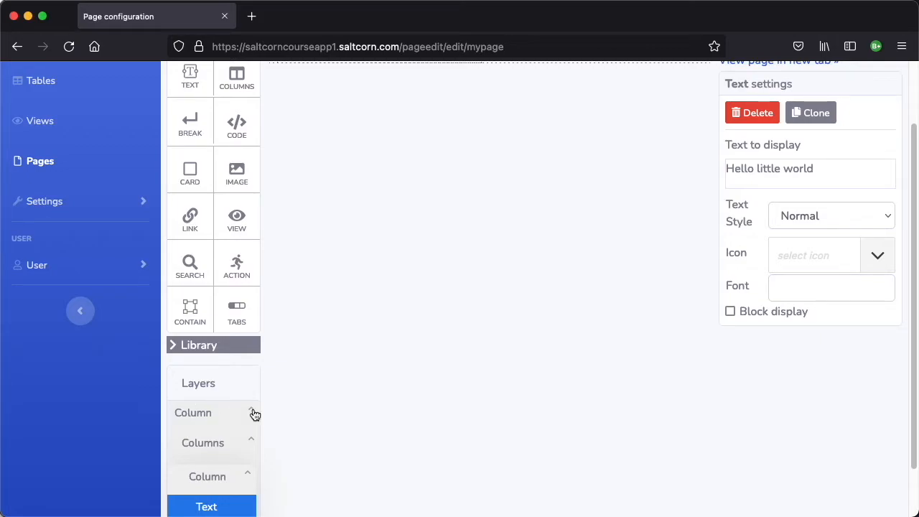
{"action": "left_click", "coordinate": [192, 412]}
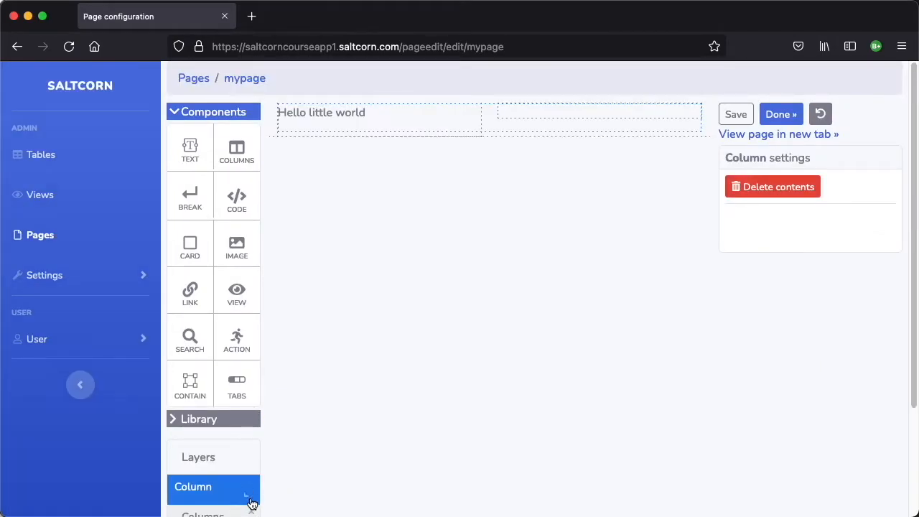
{"action": "scroll", "scroll_direction": "down", "scroll_amount": 3}
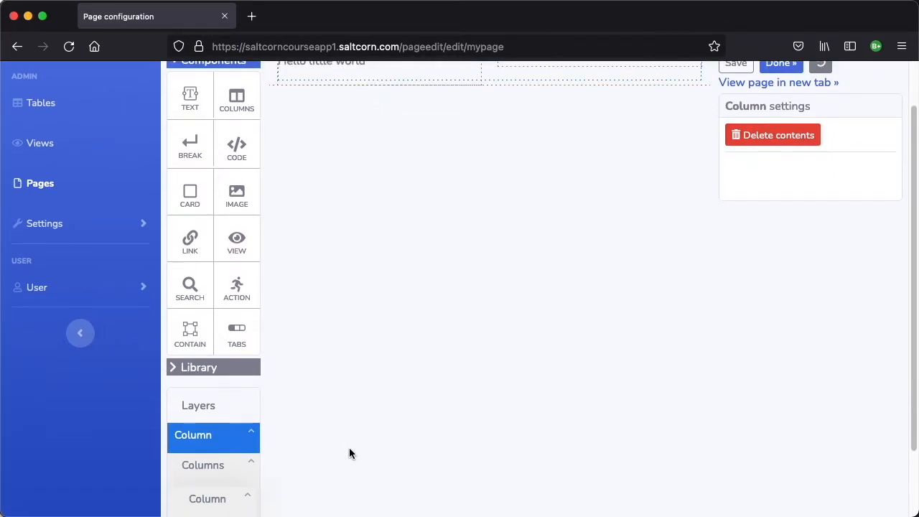
{"action": "scroll", "scroll_direction": "down", "scroll_amount": 3}
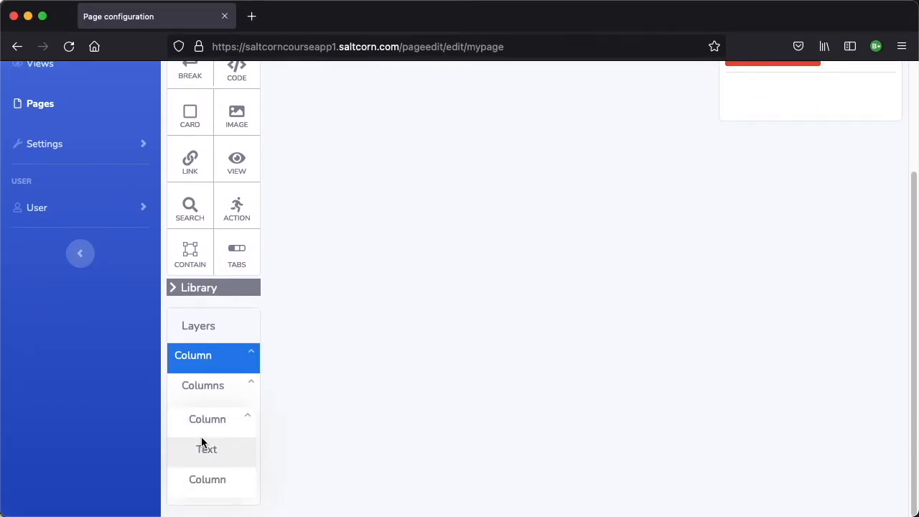
{"action": "left_click", "coordinate": [207, 448]}
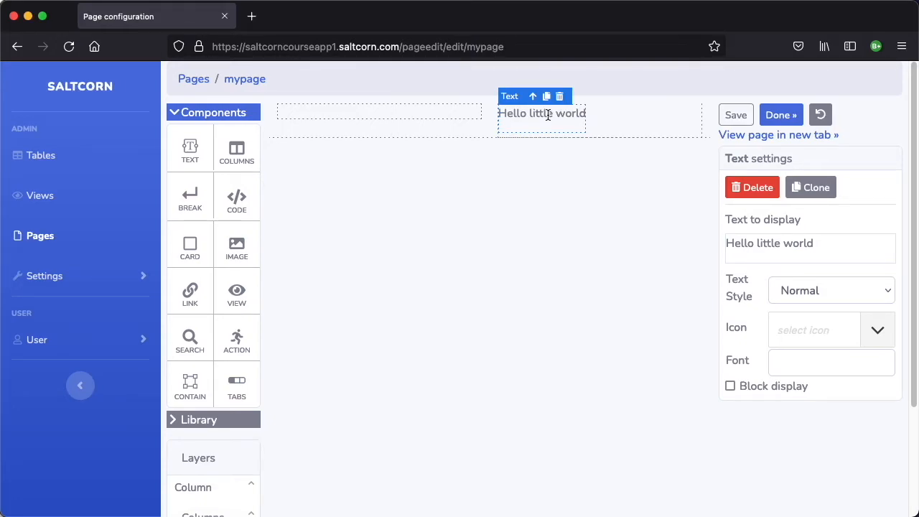
{"action": "mouse_move", "coordinate": [558, 132]}
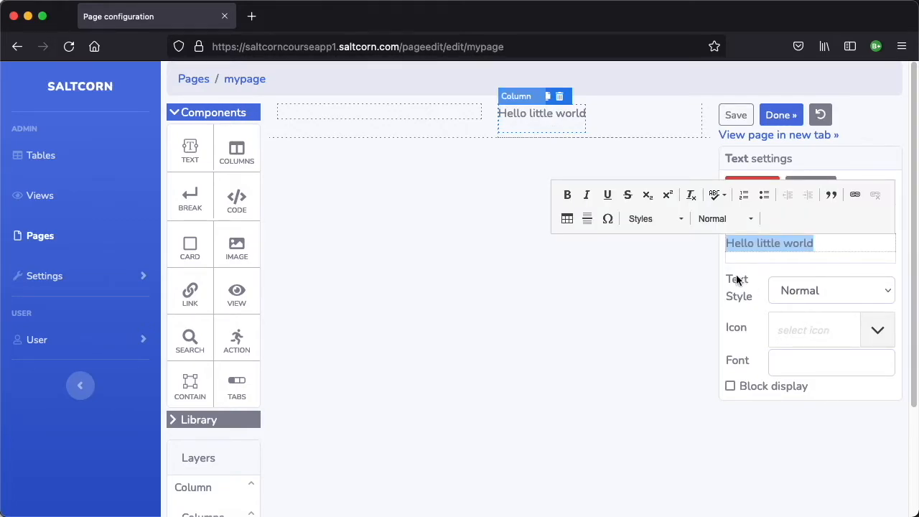
{"action": "mouse_move", "coordinate": [811, 276]}
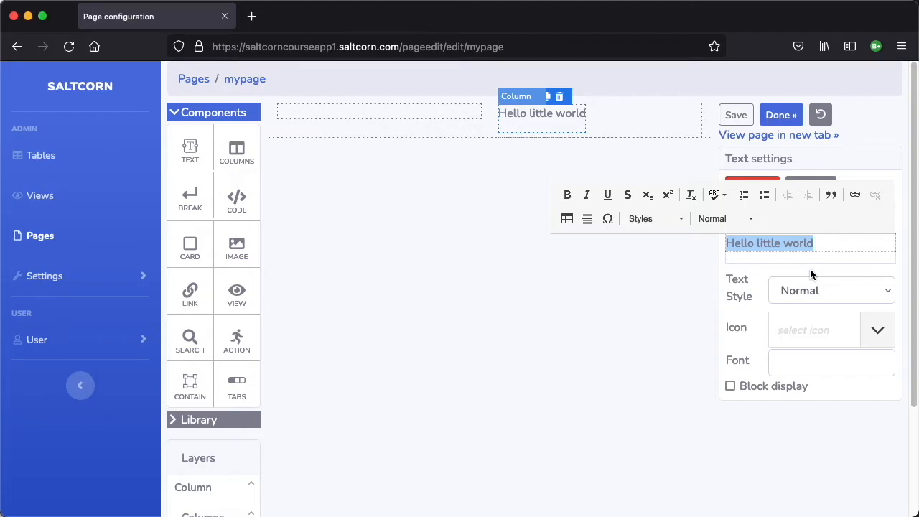
{"action": "mouse_move", "coordinate": [847, 307]}
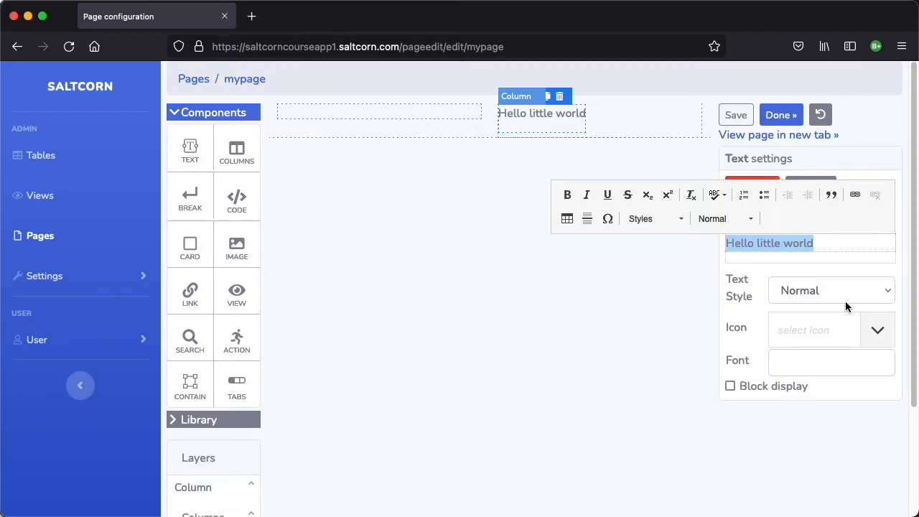
Step: Style the Hello little world text as Heading 4
{"action": "left_click", "coordinate": [830, 290]}
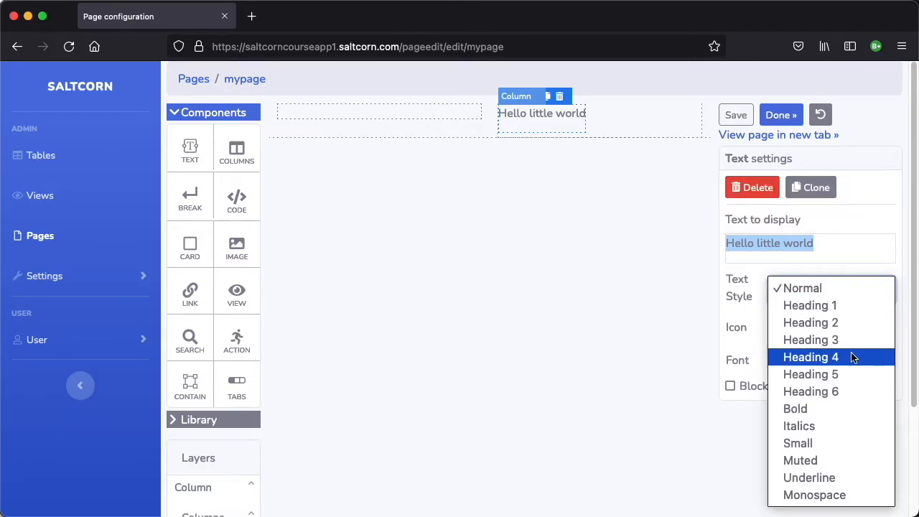
{"action": "left_click", "coordinate": [809, 356]}
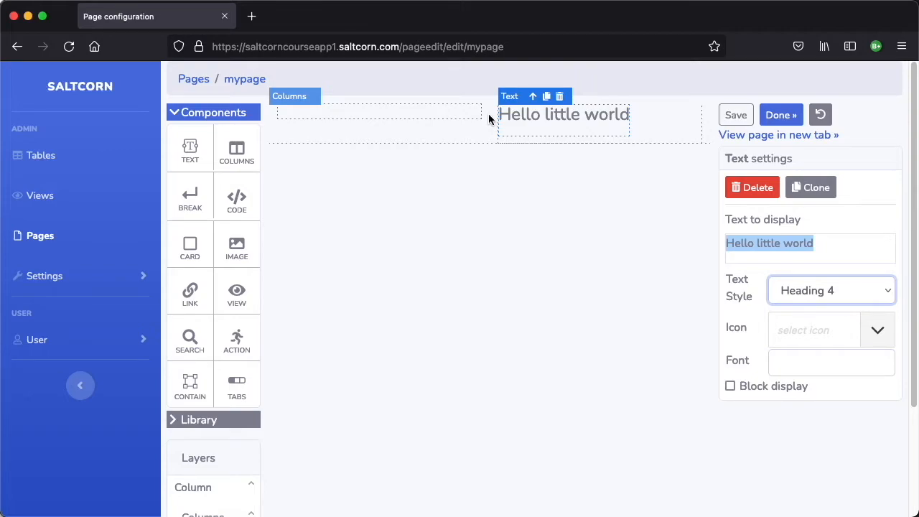
{"action": "left_click", "coordinate": [563, 115]}
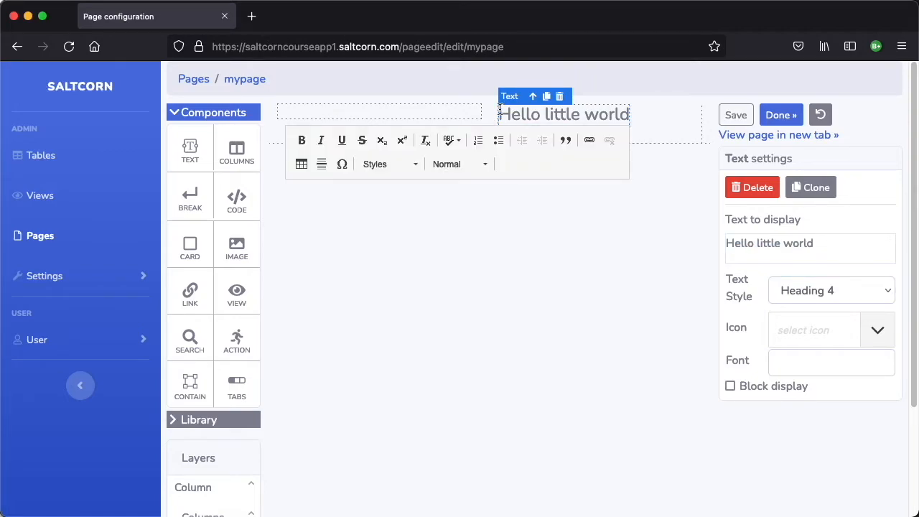
{"action": "left_click", "coordinate": [379, 112]}
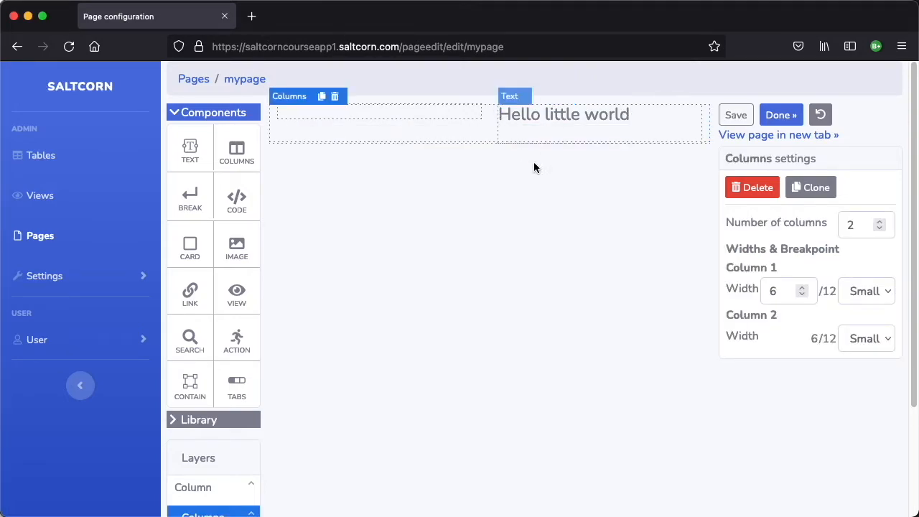
{"action": "mouse_move", "coordinate": [391, 503]}
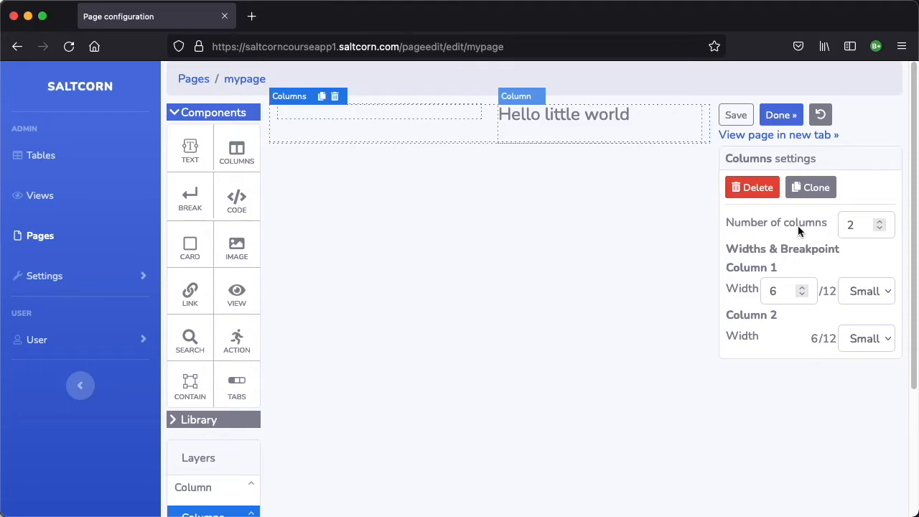
{"action": "mouse_move", "coordinate": [788, 302]}
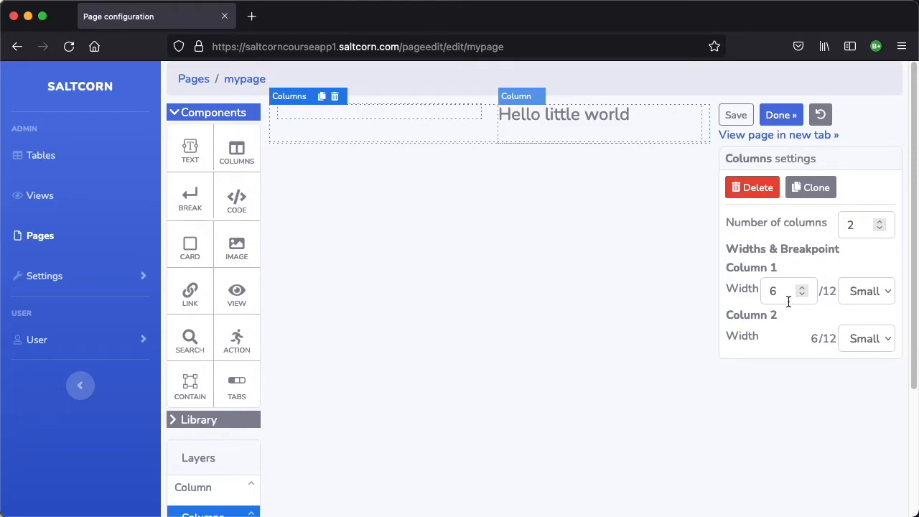
{"action": "left_click", "coordinate": [564, 115]}
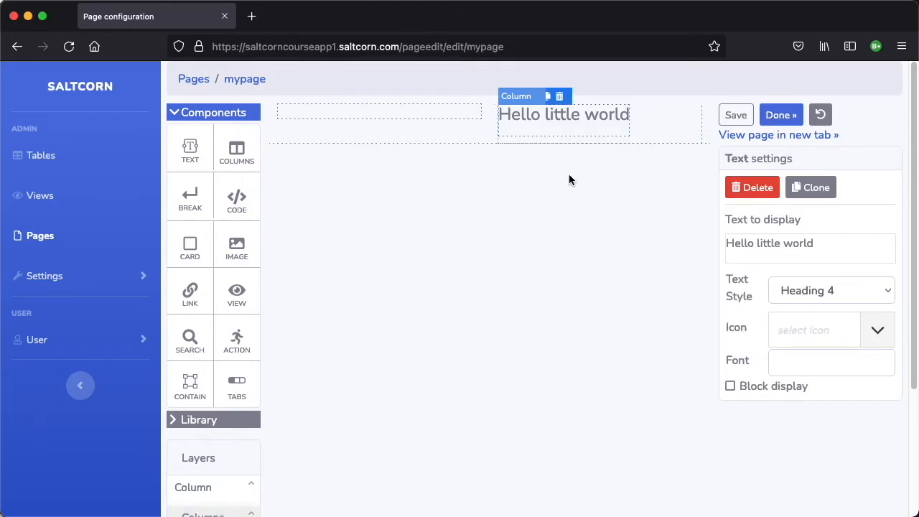
{"action": "mouse_move", "coordinate": [445, 135]}
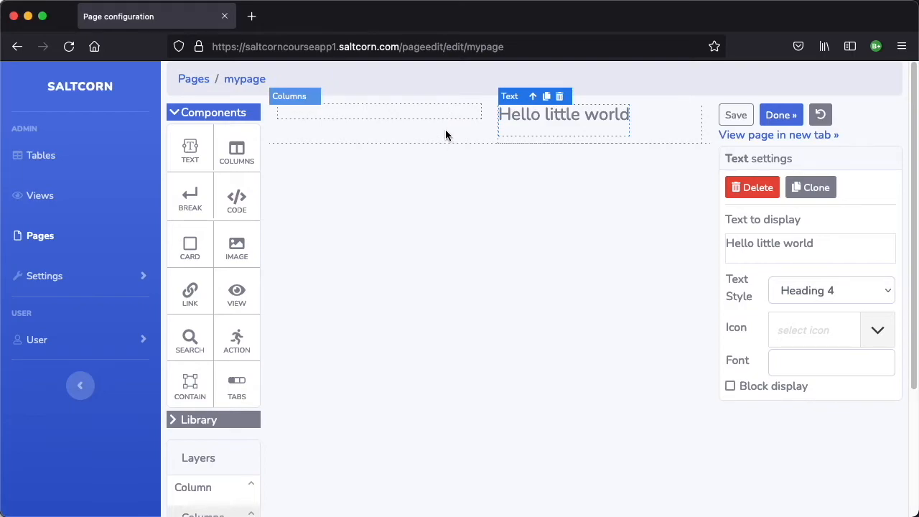
{"action": "left_click", "coordinate": [331, 250]}
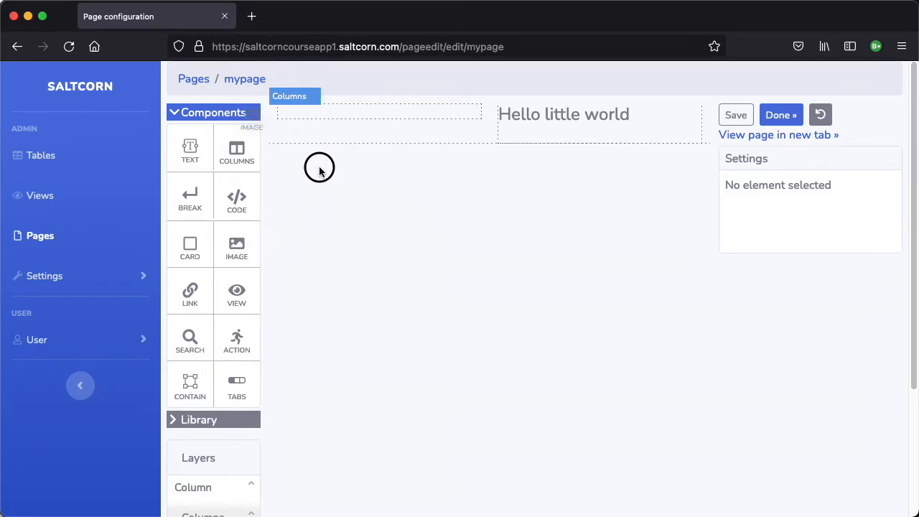
Step: Place an image element in the left column with its source set to Upload
{"action": "left_click", "coordinate": [379, 112]}
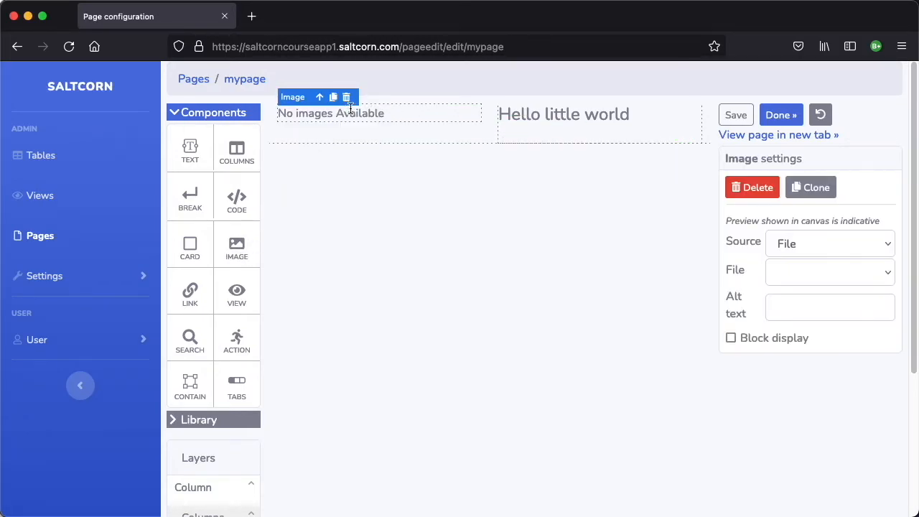
{"action": "left_click", "coordinate": [319, 98]}
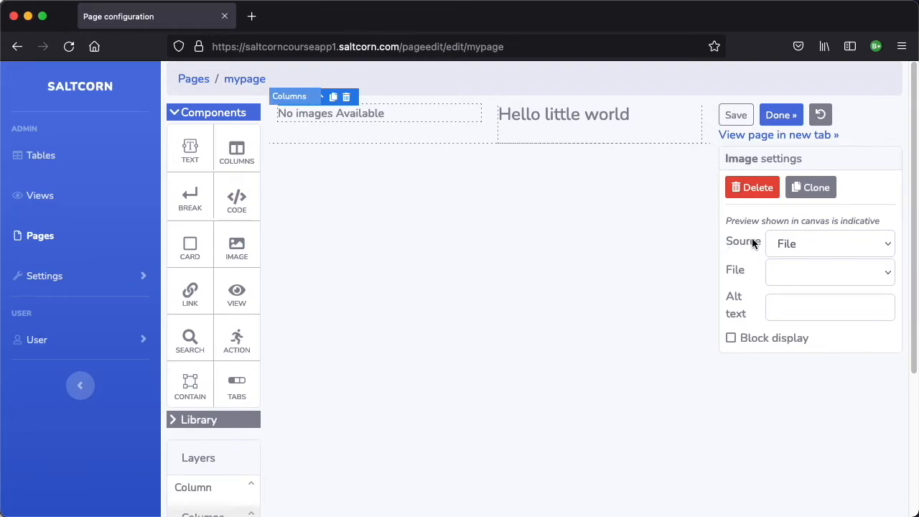
{"action": "mouse_move", "coordinate": [869, 247]}
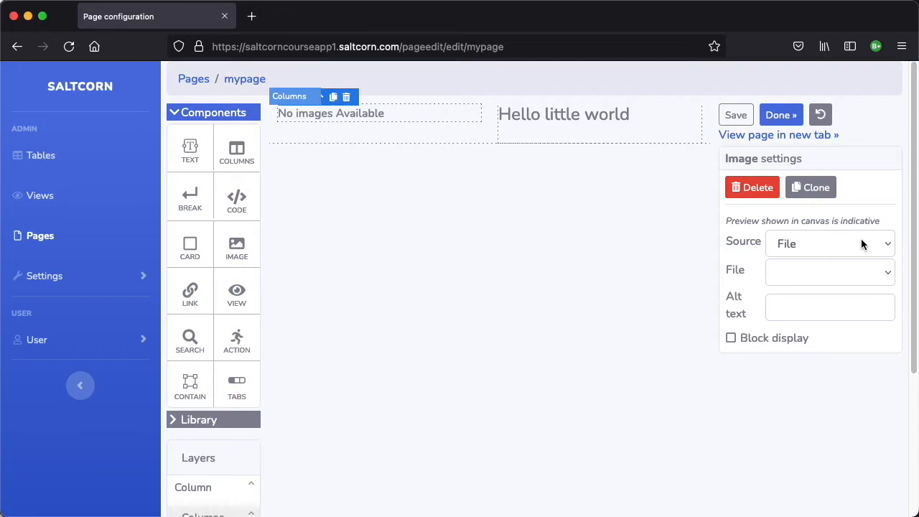
{"action": "left_click", "coordinate": [829, 244]}
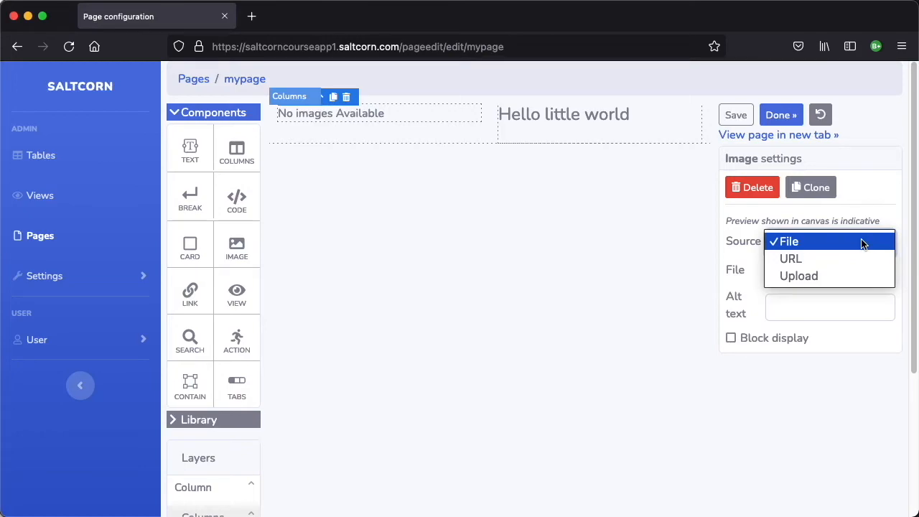
{"action": "mouse_move", "coordinate": [826, 258]}
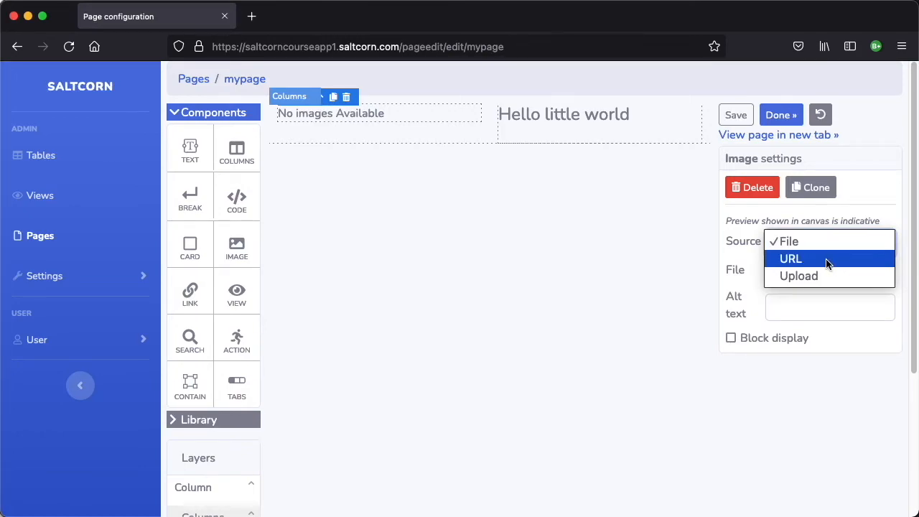
{"action": "mouse_move", "coordinate": [798, 276]}
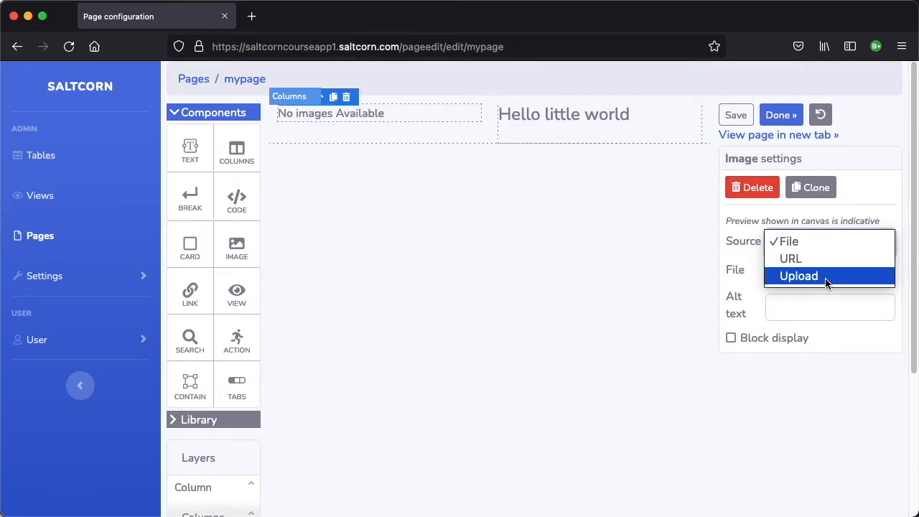
{"action": "left_click", "coordinate": [798, 276]}
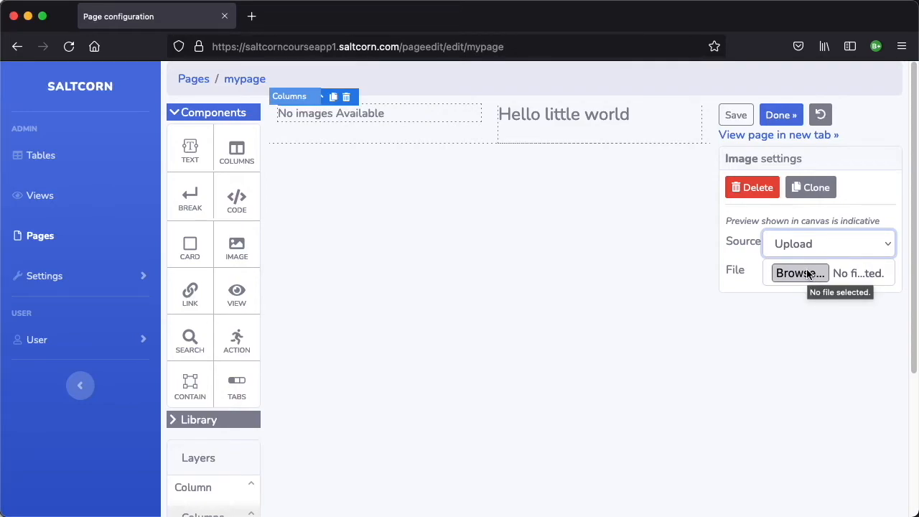
Step: Upload twitter_profile_pic.jpg as the image's photo
{"action": "left_click", "coordinate": [798, 272]}
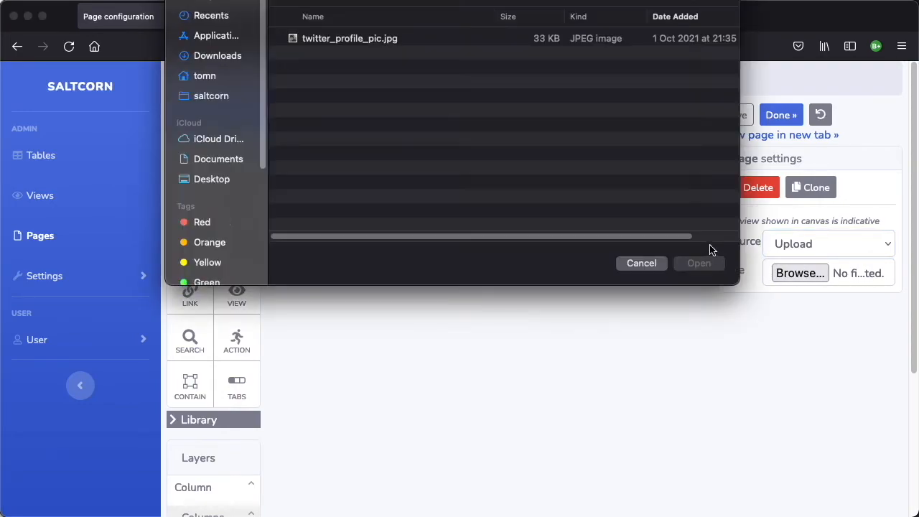
{"action": "left_click", "coordinate": [350, 38]}
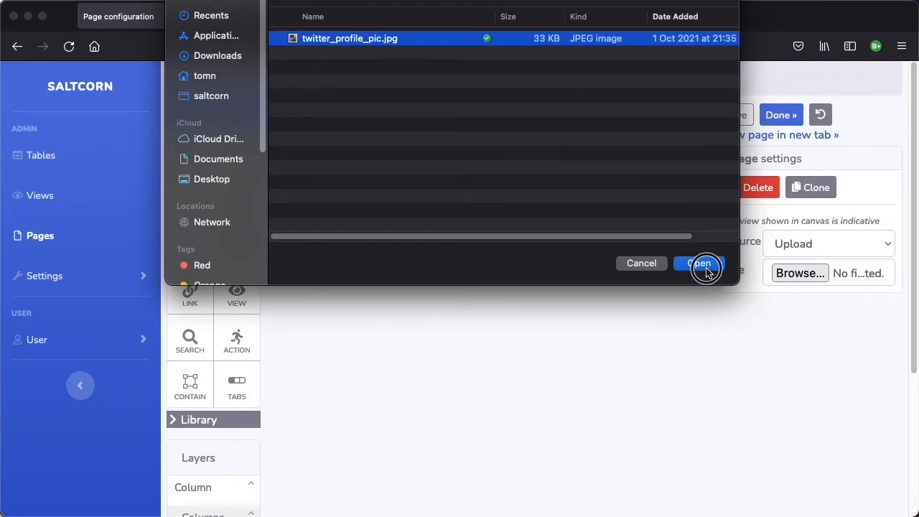
{"action": "left_click", "coordinate": [701, 262]}
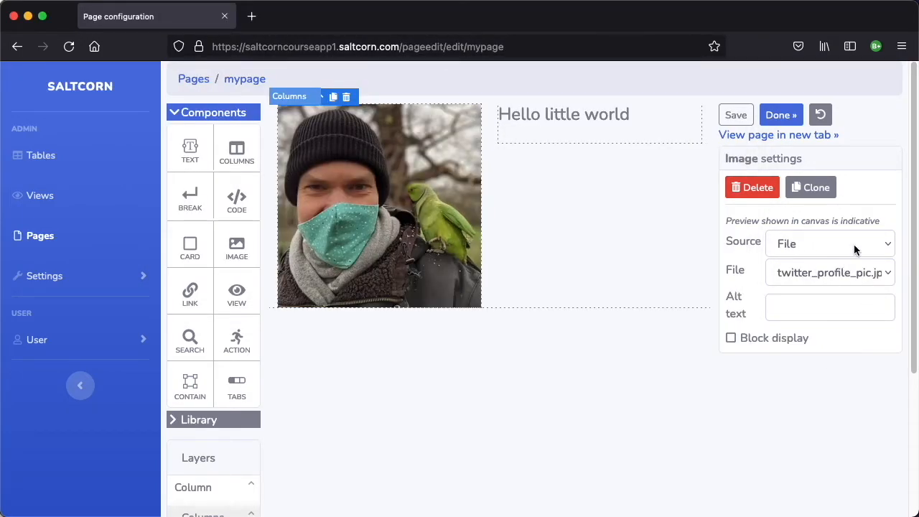
{"action": "mouse_move", "coordinate": [612, 293]}
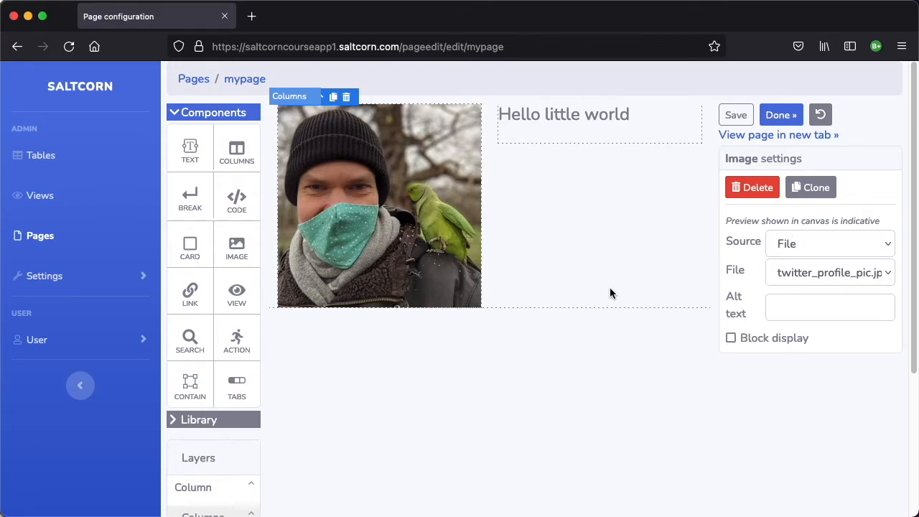
{"action": "mouse_move", "coordinate": [774, 491]}
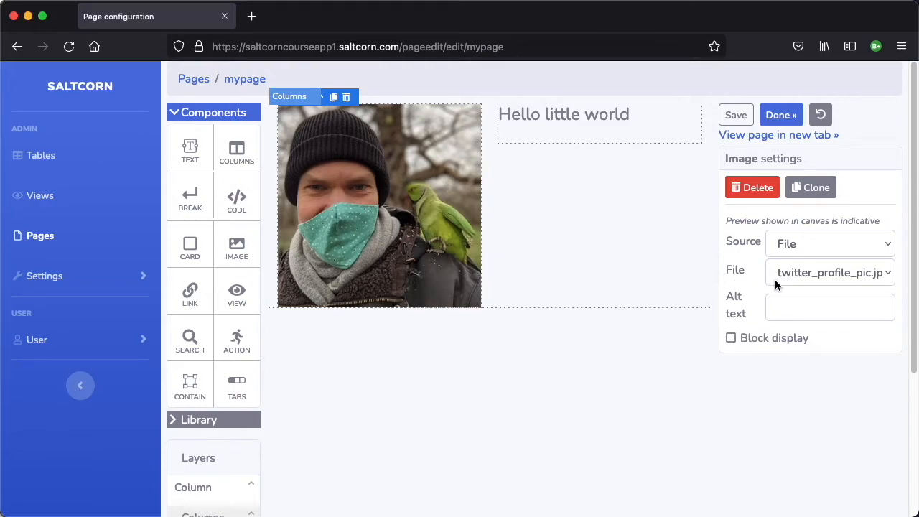
Step: Give the photo the alt text 'tom with parrot'
{"action": "left_click", "coordinate": [830, 307]}
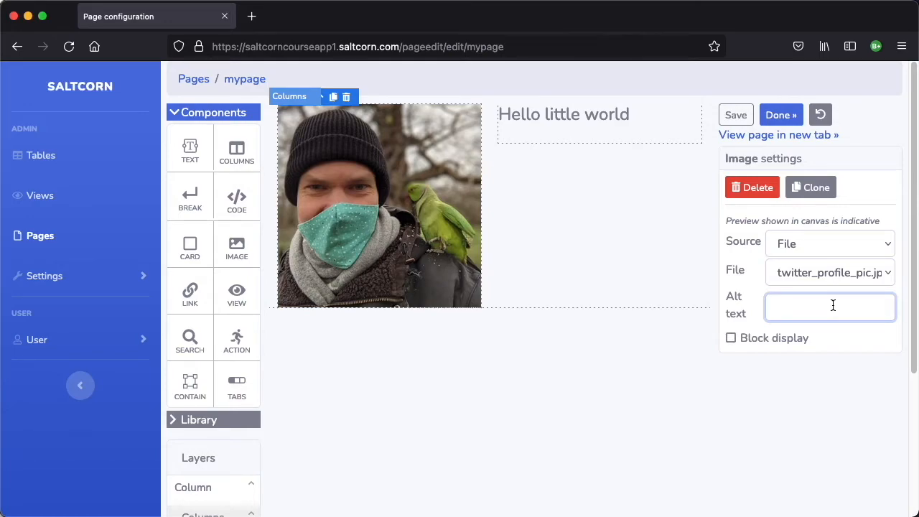
{"action": "type", "text": "tom"}
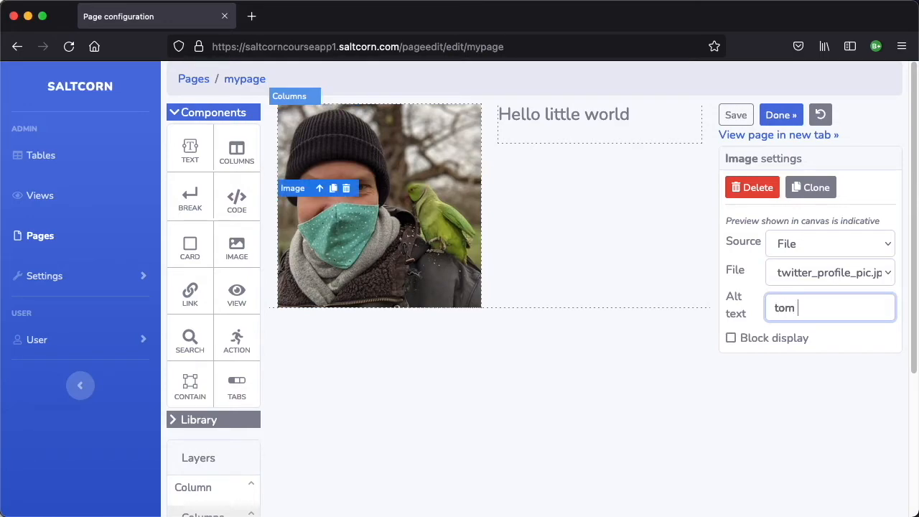
{"action": "type", "text": "with"}
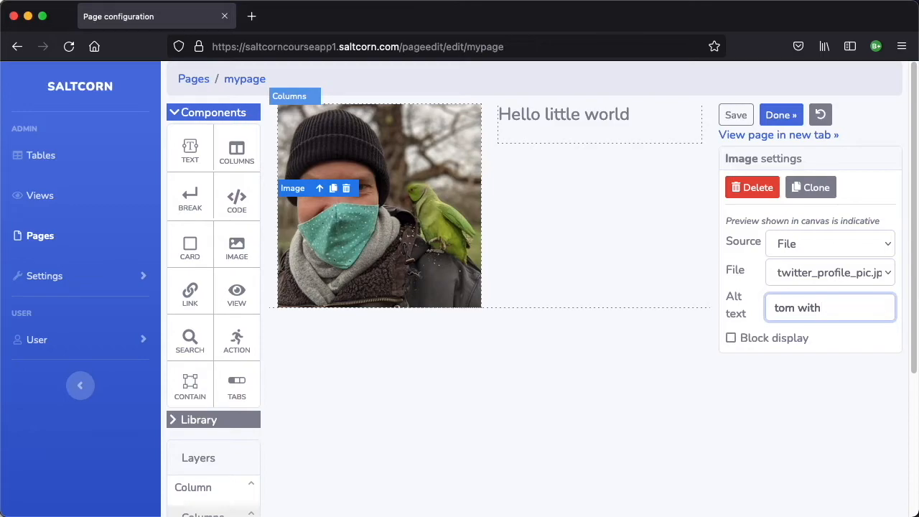
{"action": "type", "text": "pa"}
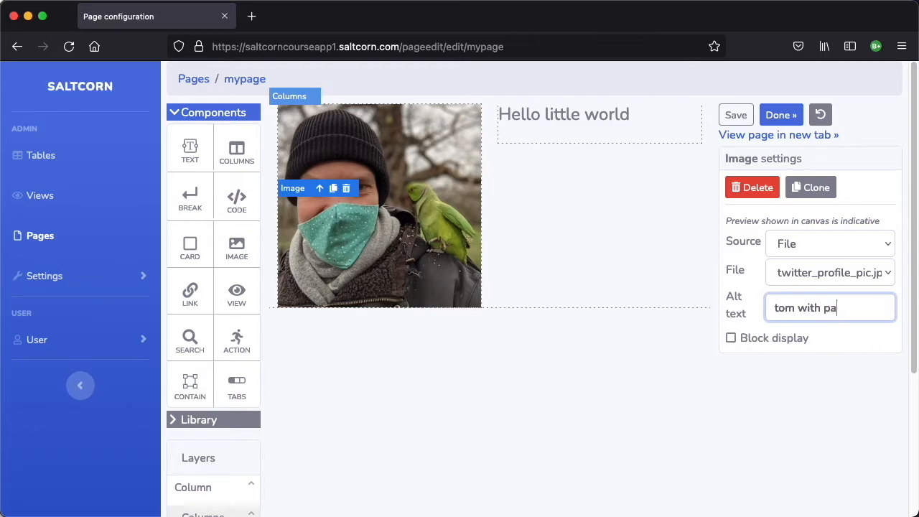
{"action": "type", "text": "rrot"}
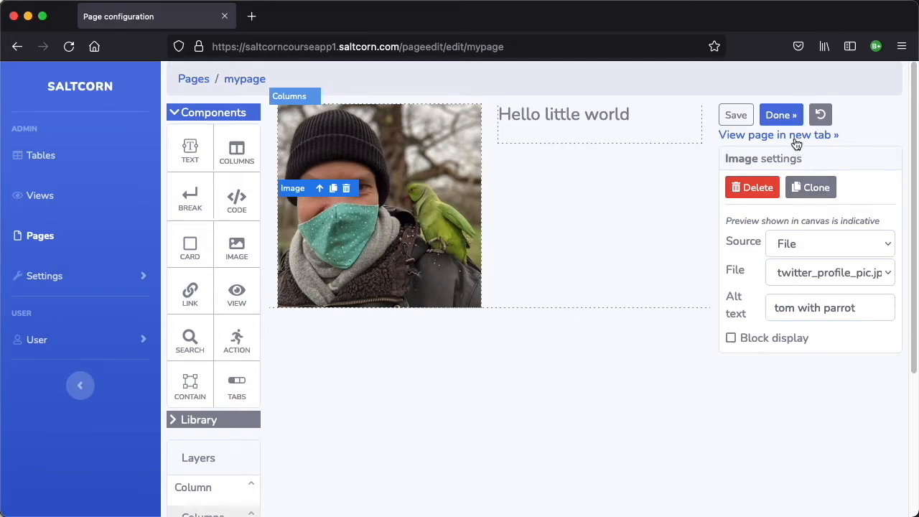
Step: Save the page with Done and view the live mypage with photo beside the heading
{"action": "left_click", "coordinate": [781, 115]}
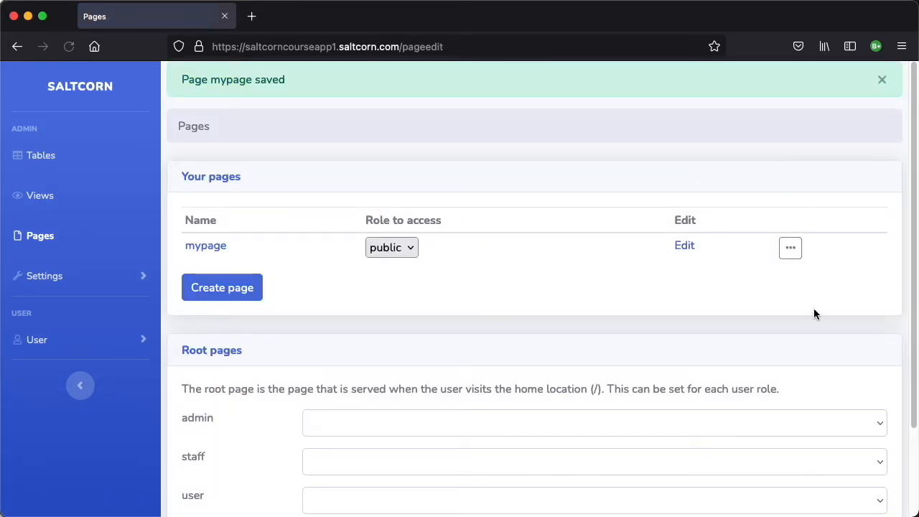
{"action": "mouse_move", "coordinate": [337, 287]}
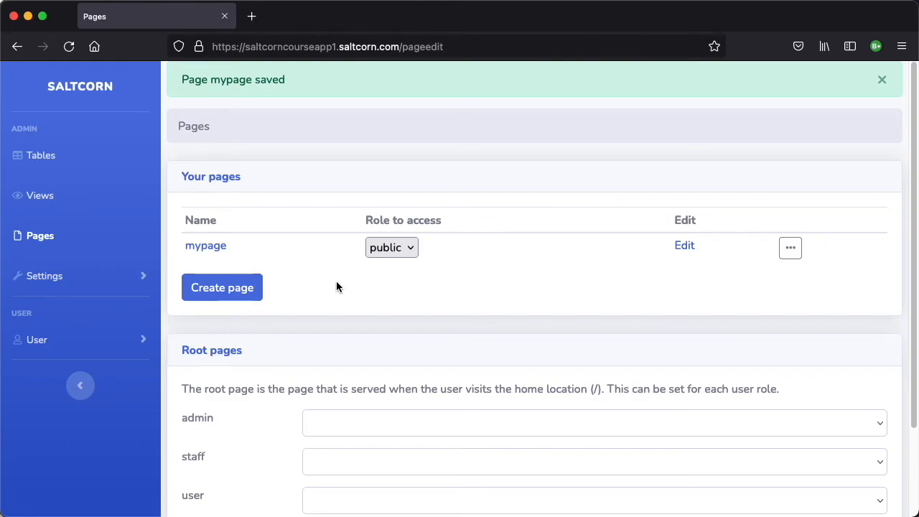
{"action": "left_click", "coordinate": [206, 244]}
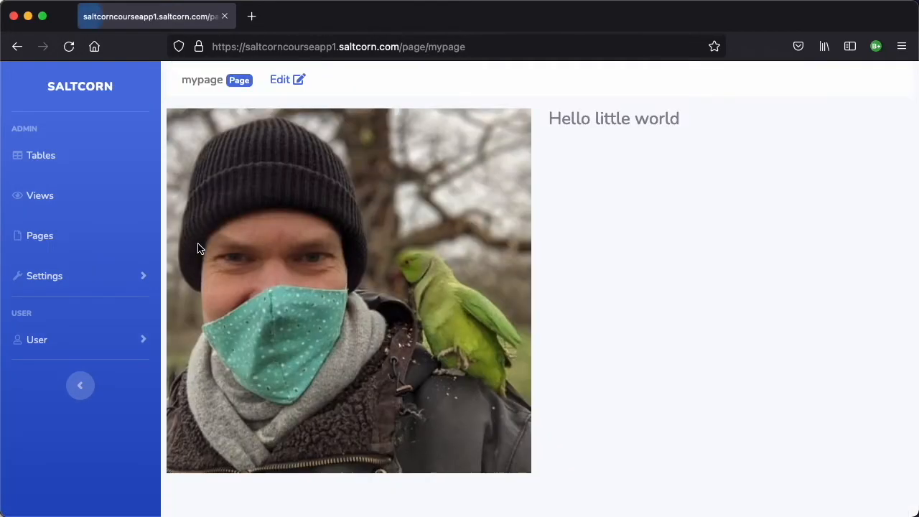
{"action": "mouse_move", "coordinate": [530, 184]}
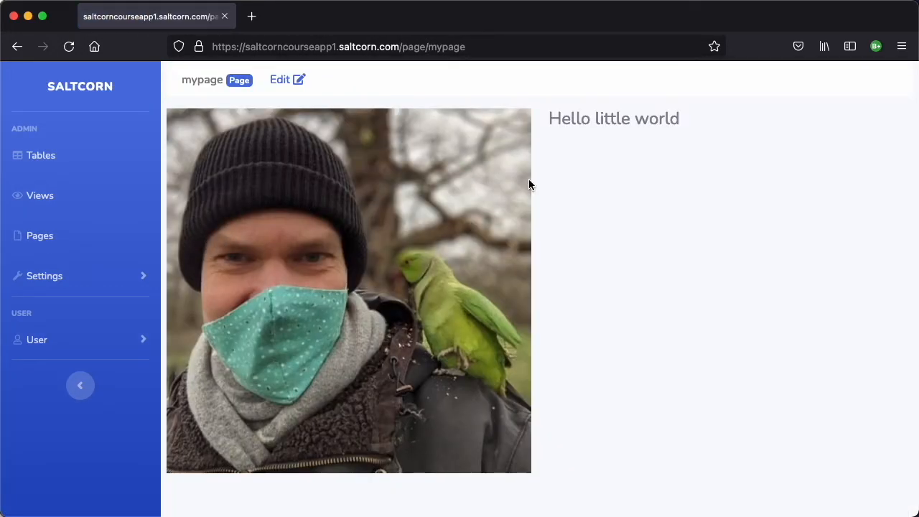
{"action": "mouse_move", "coordinate": [629, 256]}
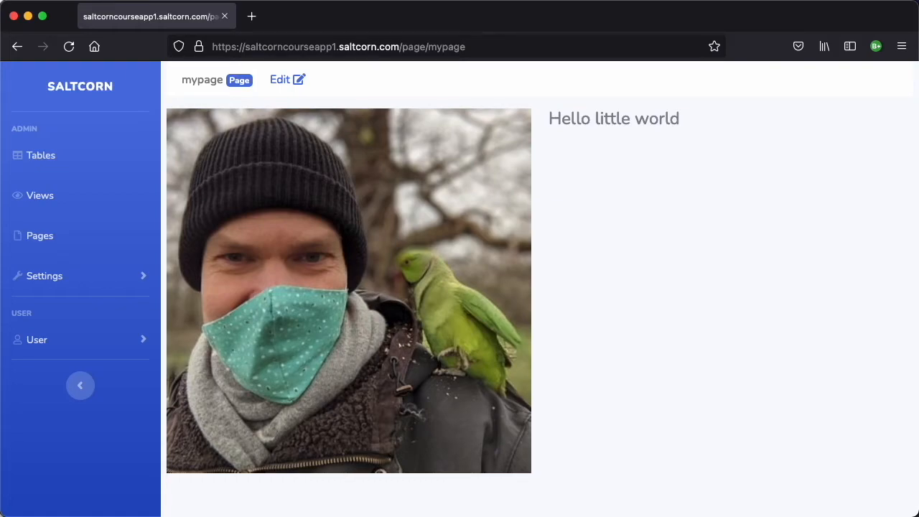
{"action": "mouse_move", "coordinate": [45, 276]}
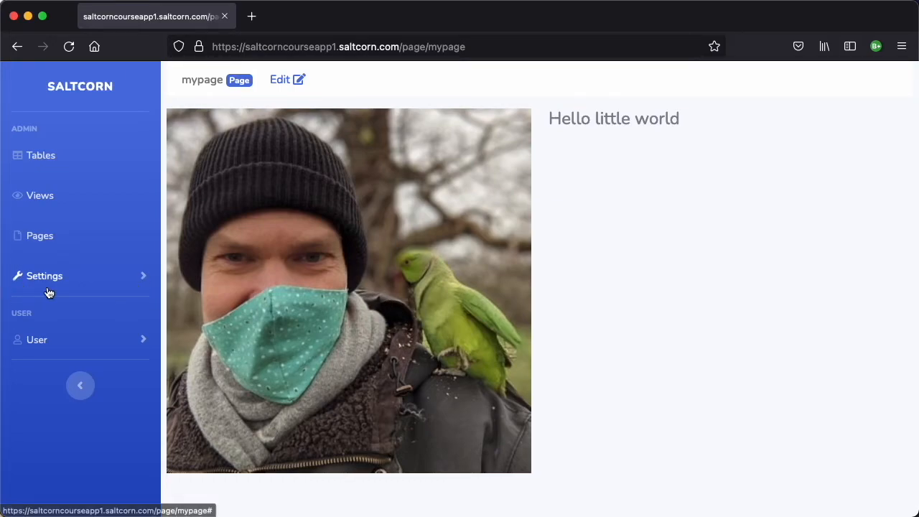
Step: Show the plugin store filtered to themes: adminlte, any-bootstrap-theme, material-design, sbadmin2, tabler
{"action": "left_click", "coordinate": [43, 276]}
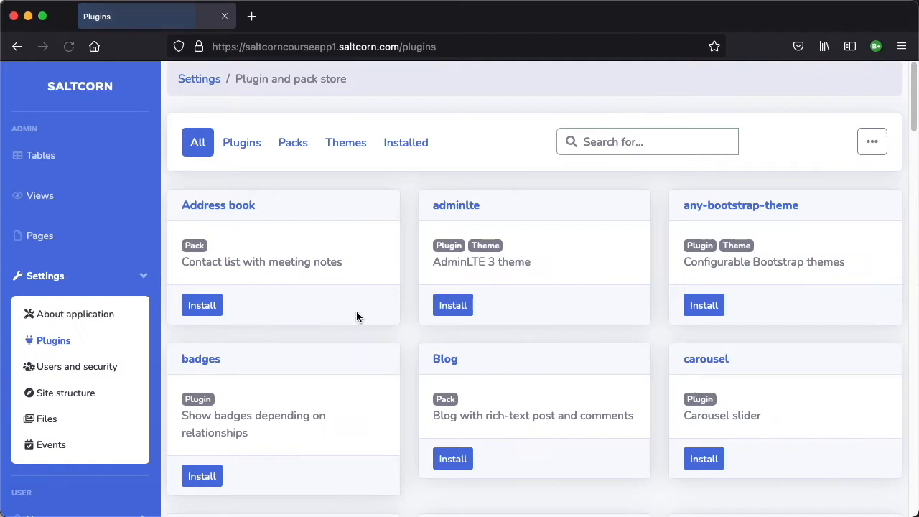
{"action": "mouse_move", "coordinate": [419, 279]}
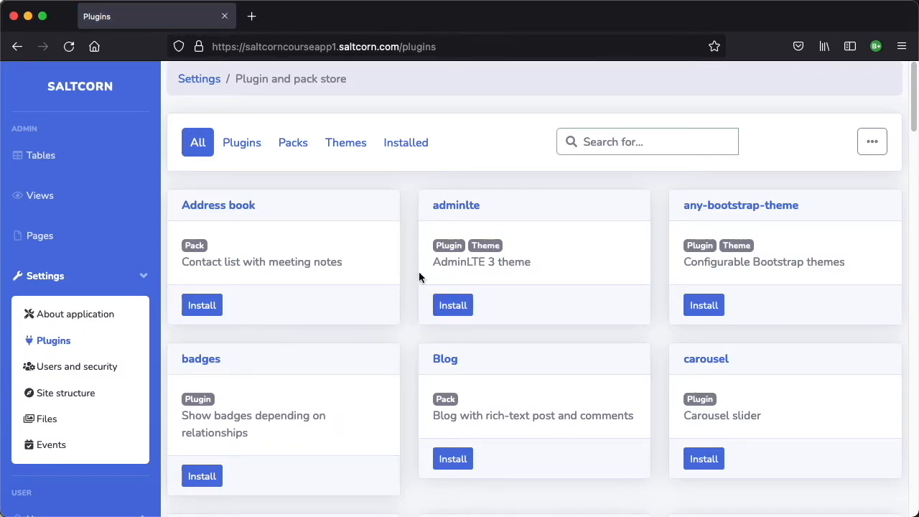
{"action": "mouse_move", "coordinate": [55, 340]}
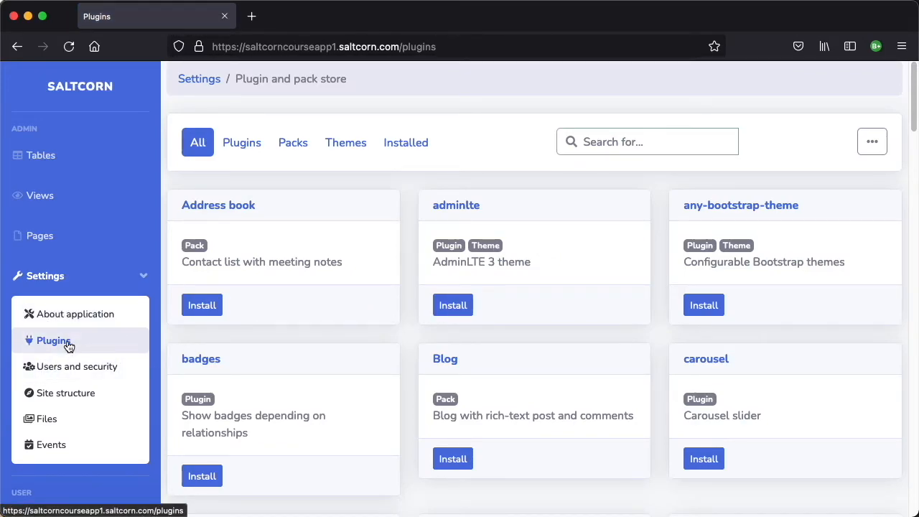
{"action": "mouse_move", "coordinate": [79, 346]}
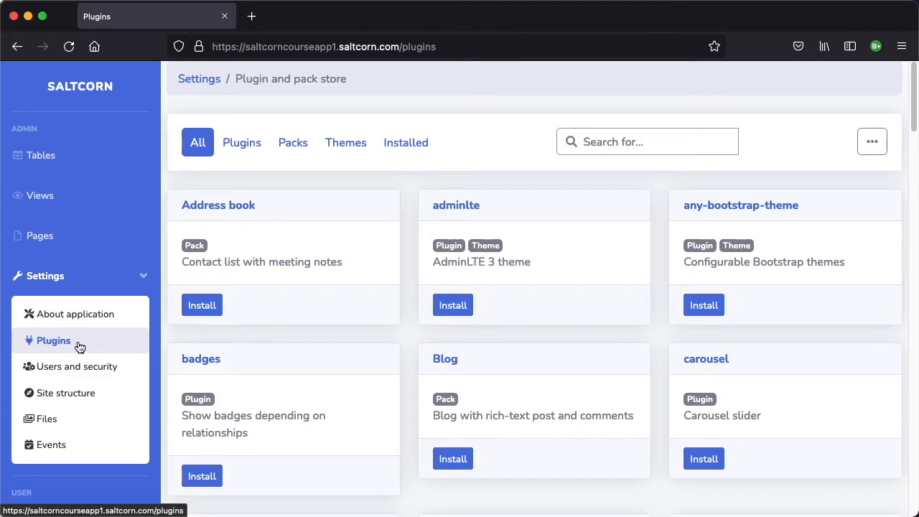
{"action": "mouse_move", "coordinate": [379, 280]}
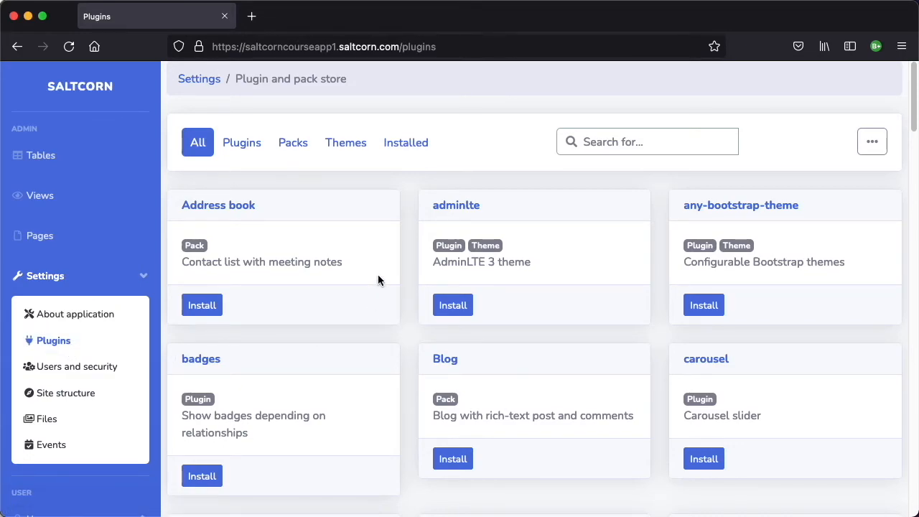
{"action": "mouse_move", "coordinate": [479, 276]}
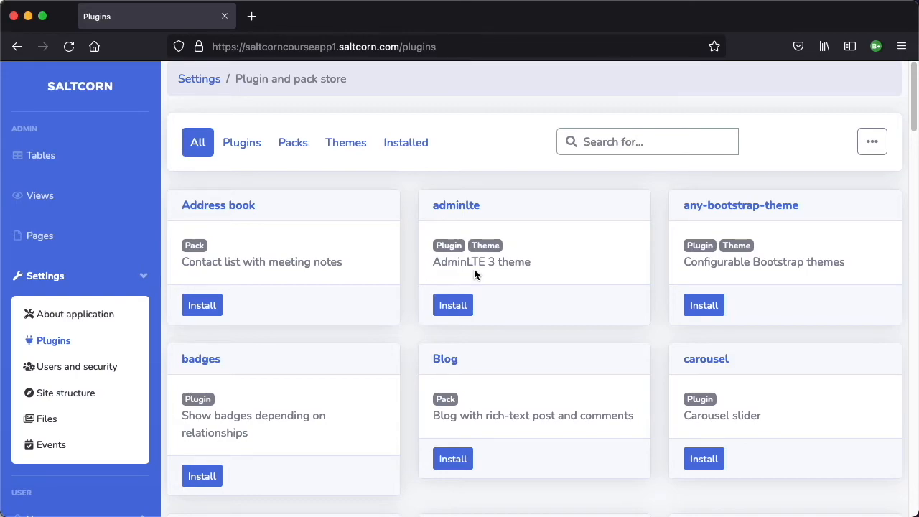
{"action": "mouse_move", "coordinate": [345, 142]}
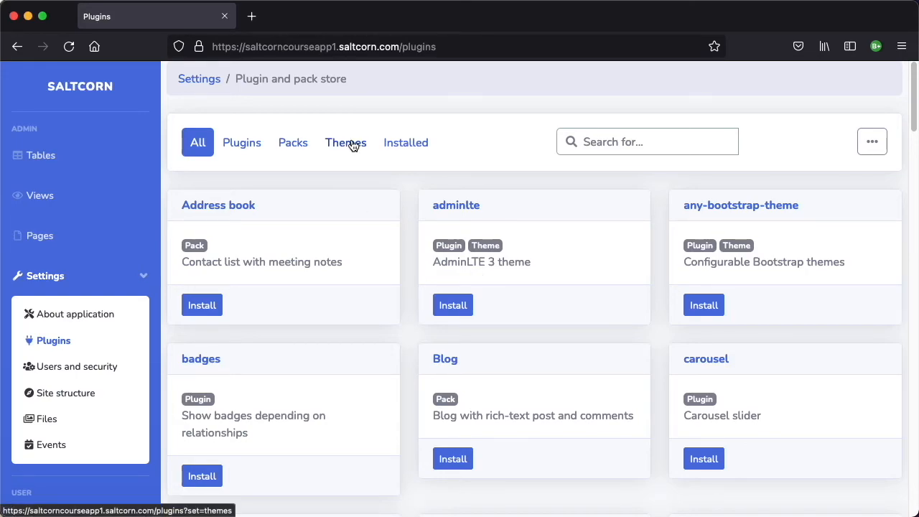
{"action": "left_click", "coordinate": [344, 143]}
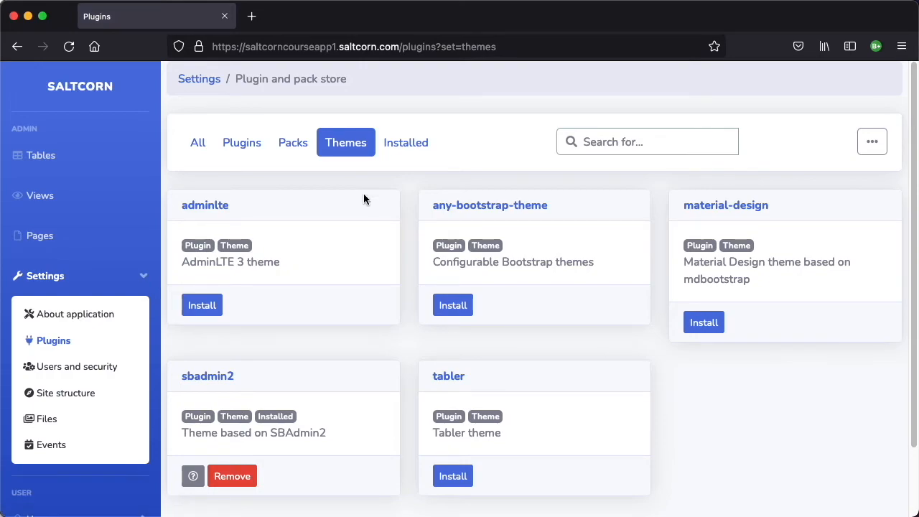
{"action": "mouse_move", "coordinate": [514, 259]}
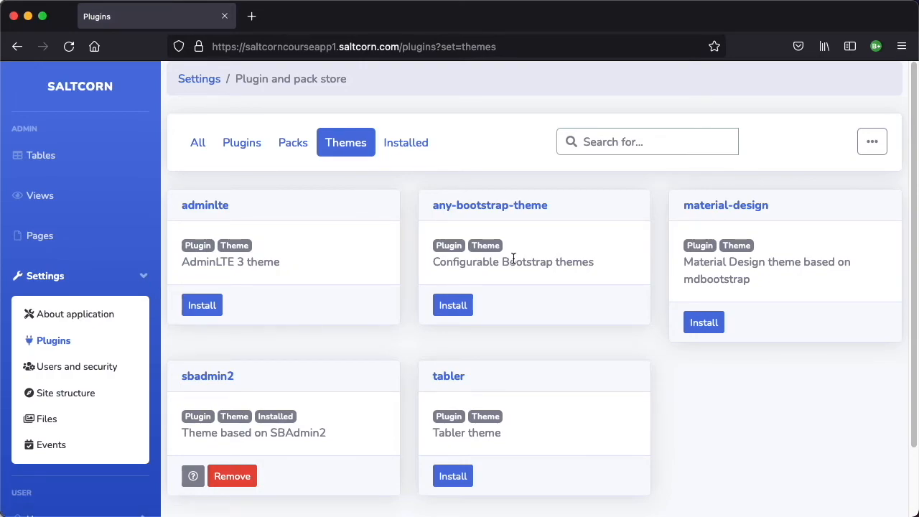
{"action": "mouse_move", "coordinate": [544, 293]}
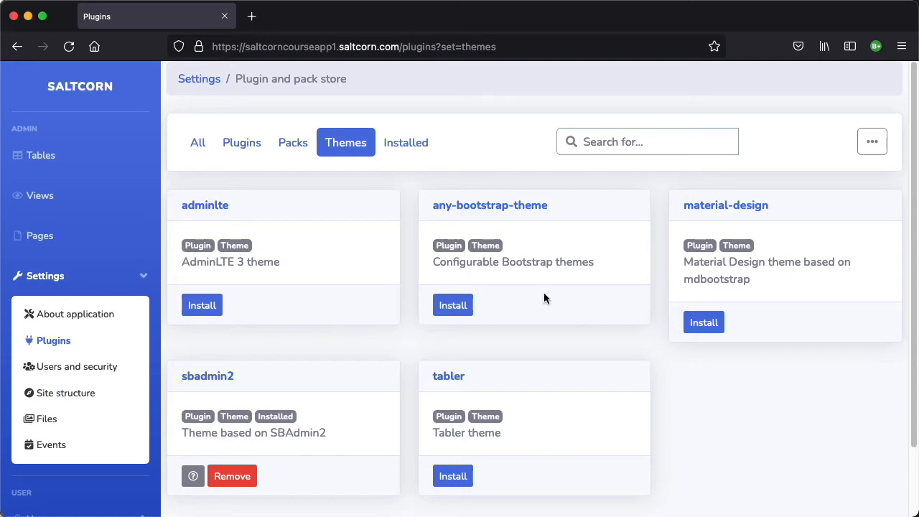
{"action": "mouse_move", "coordinate": [453, 304]}
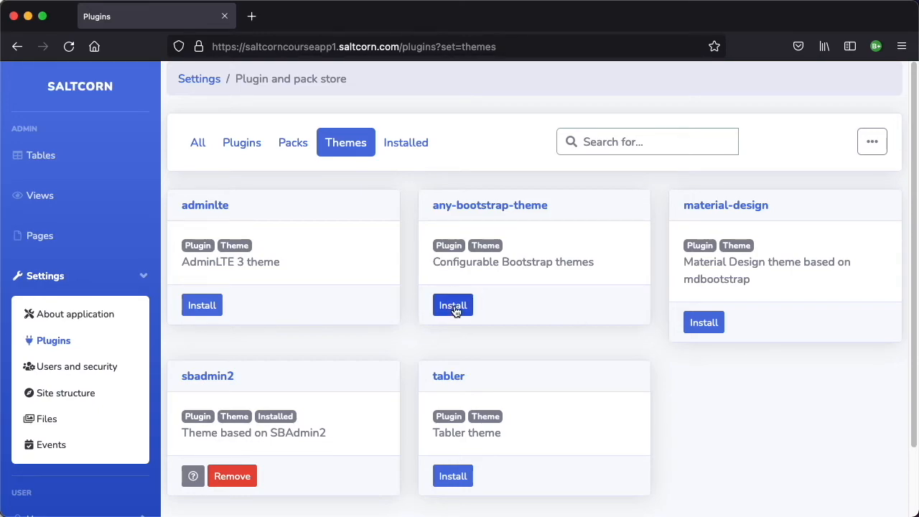
{"action": "mouse_move", "coordinate": [470, 302]}
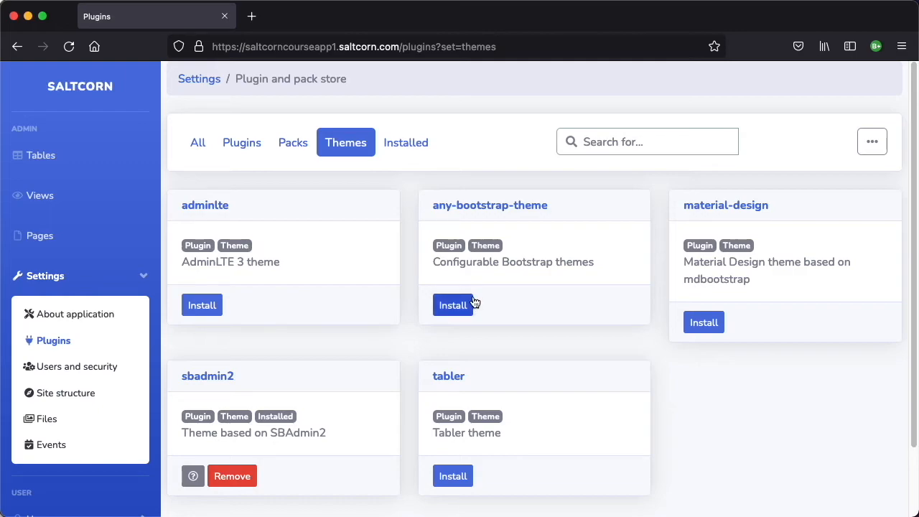
Step: Install any-bootstrap-theme and save it with the Graymor from TopHat theme
{"action": "left_click", "coordinate": [453, 305]}
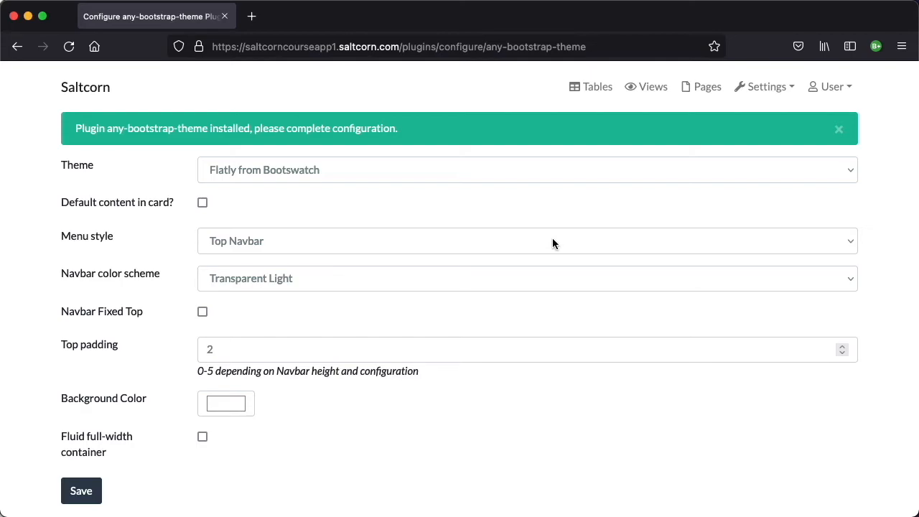
{"action": "mouse_move", "coordinate": [528, 232]}
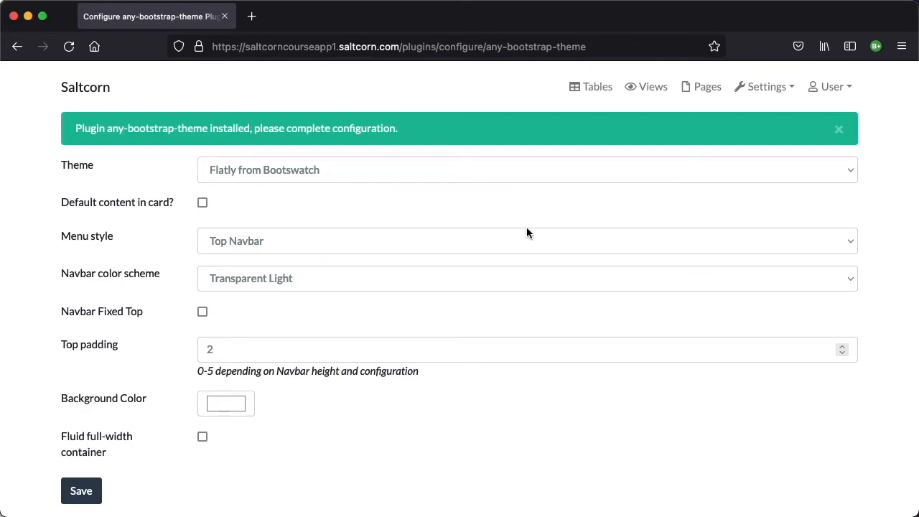
{"action": "mouse_move", "coordinate": [465, 93]}
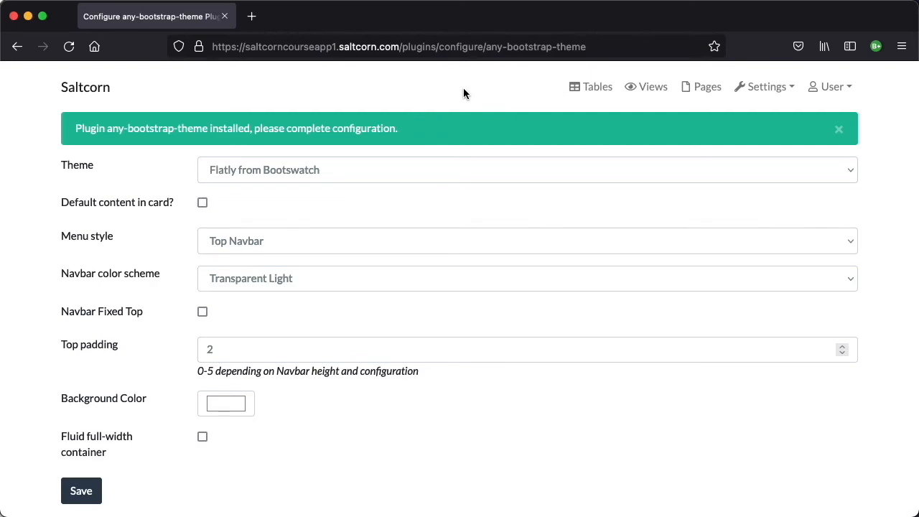
{"action": "mouse_move", "coordinate": [405, 166]}
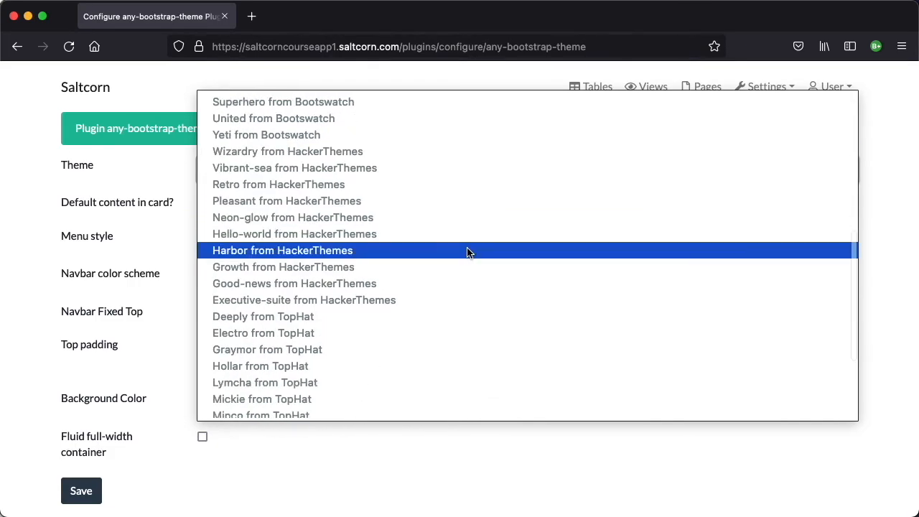
{"action": "left_click", "coordinate": [267, 348]}
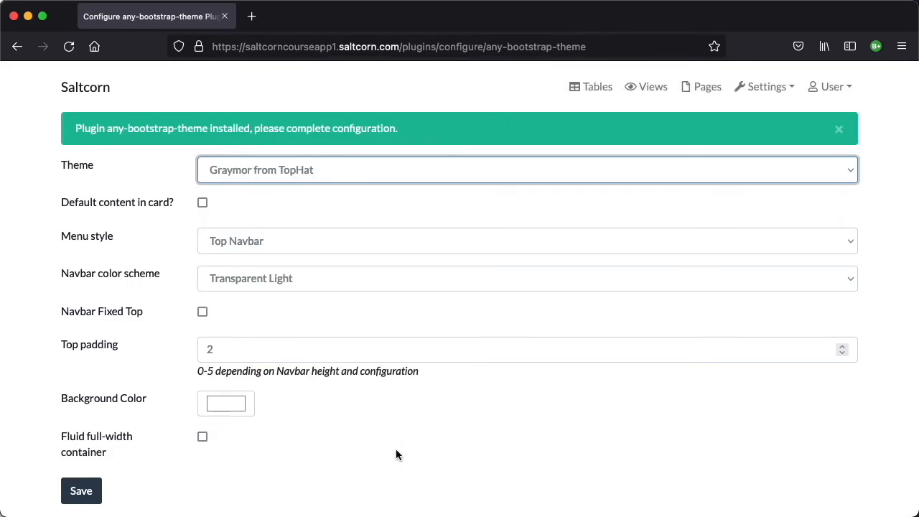
{"action": "mouse_move", "coordinate": [122, 467]}
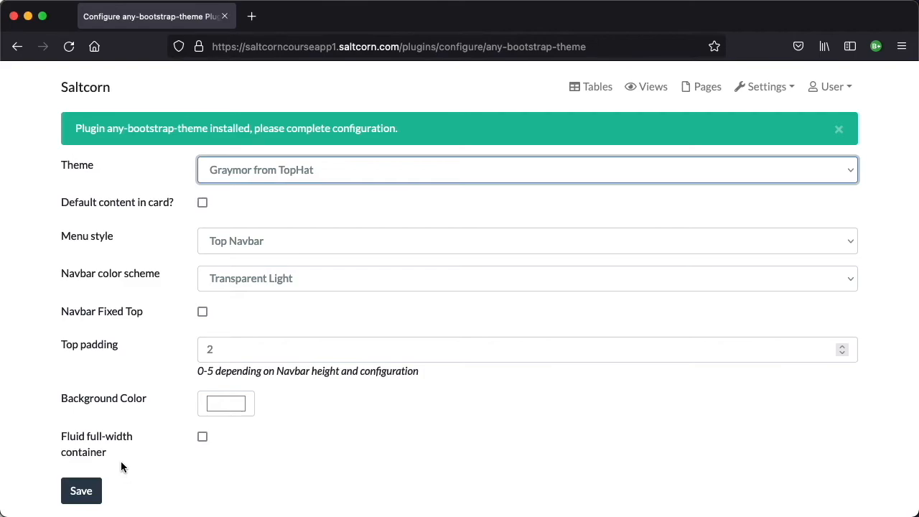
{"action": "mouse_move", "coordinate": [81, 491]}
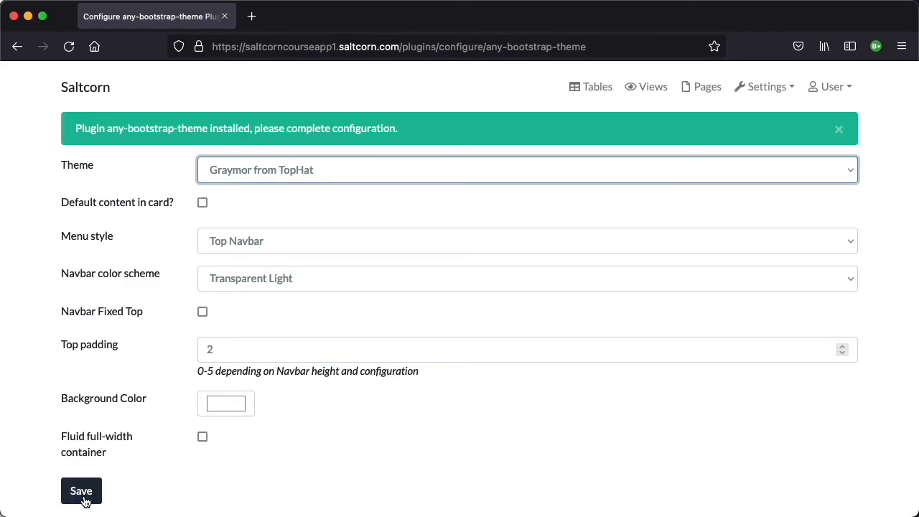
{"action": "left_click", "coordinate": [81, 491]}
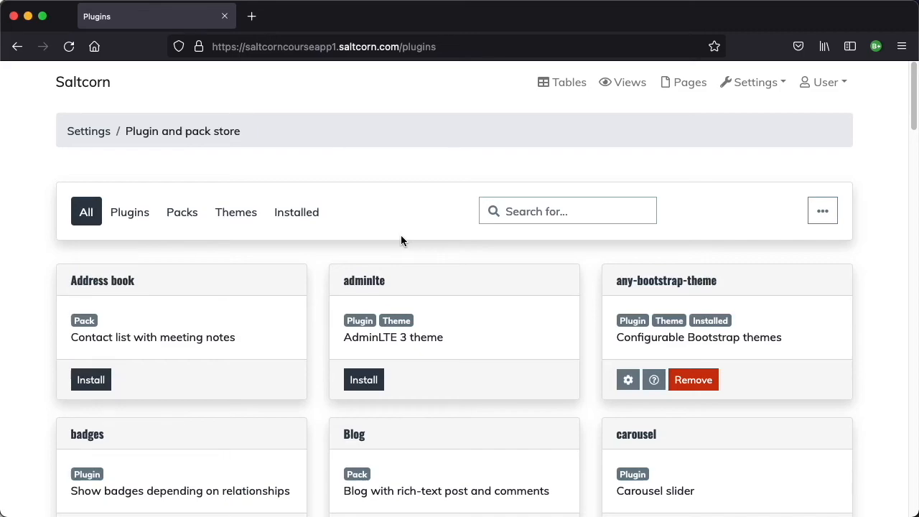
{"action": "mouse_move", "coordinate": [404, 238]}
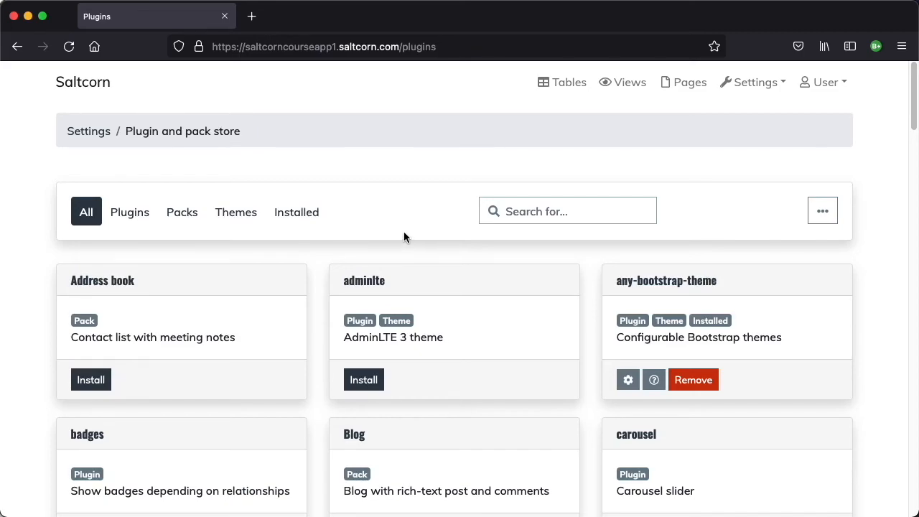
{"action": "mouse_move", "coordinate": [454, 329]}
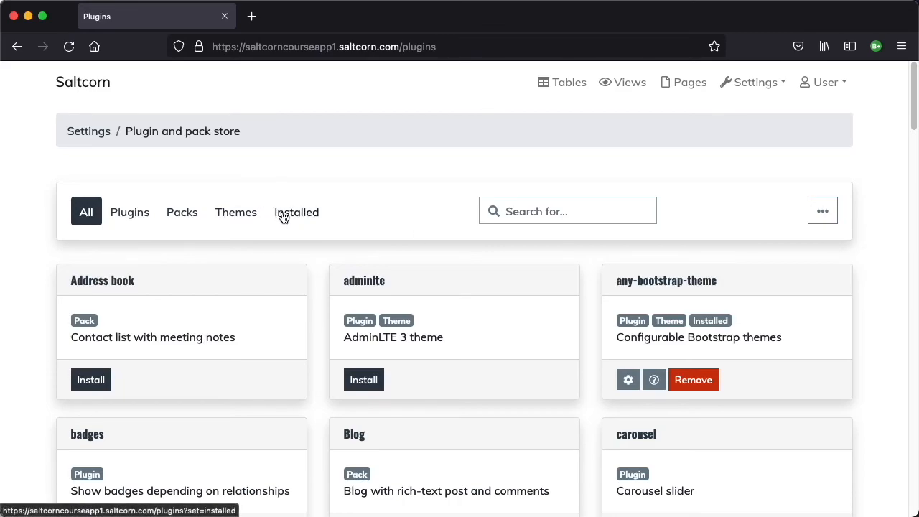
Step: Filter to installed plugins and reach the any-bootstrap-theme configuration
{"action": "left_click", "coordinate": [296, 212]}
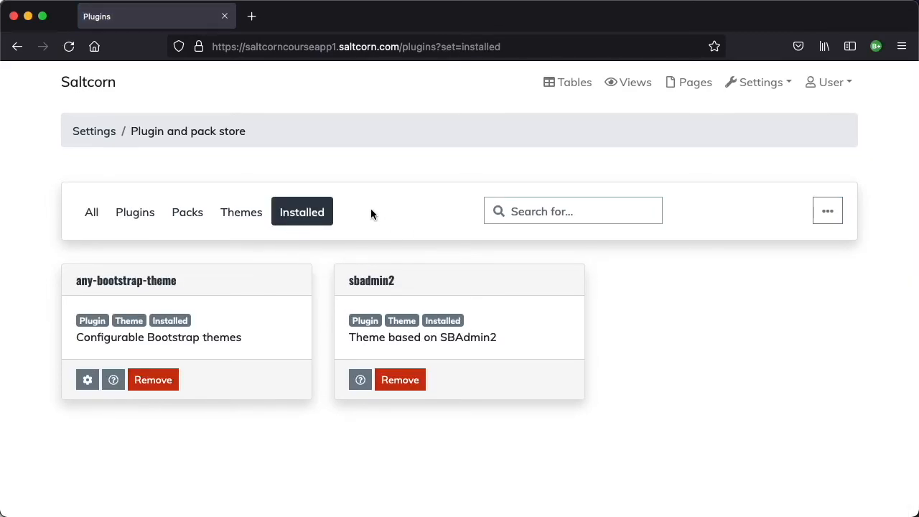
{"action": "left_click", "coordinate": [241, 212]}
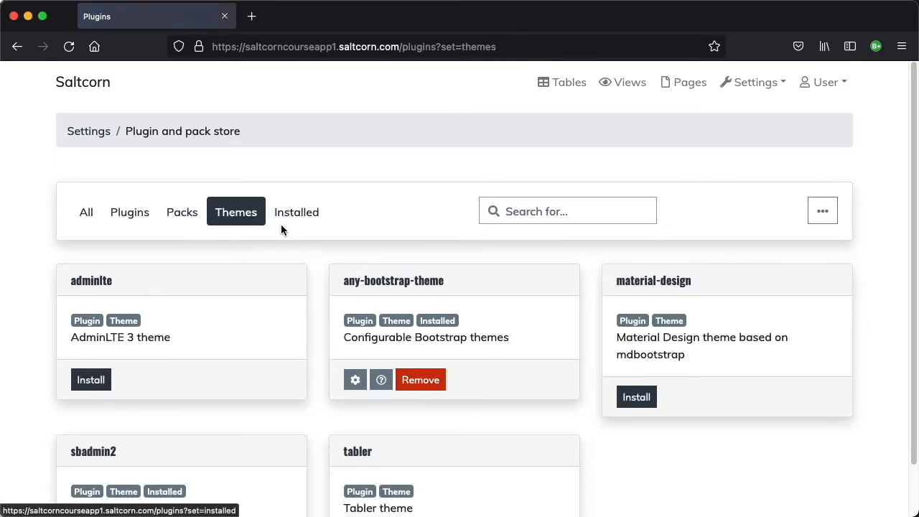
{"action": "left_click", "coordinate": [296, 212]}
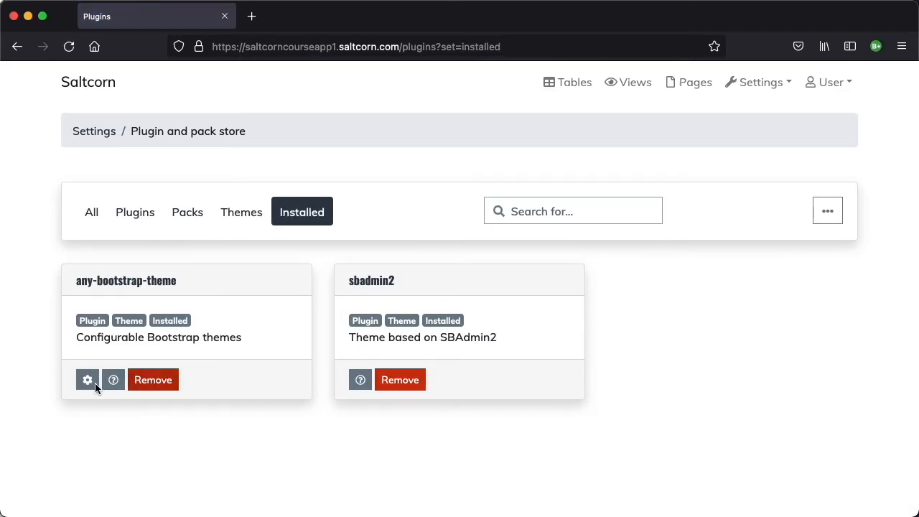
{"action": "mouse_move", "coordinate": [86, 379]}
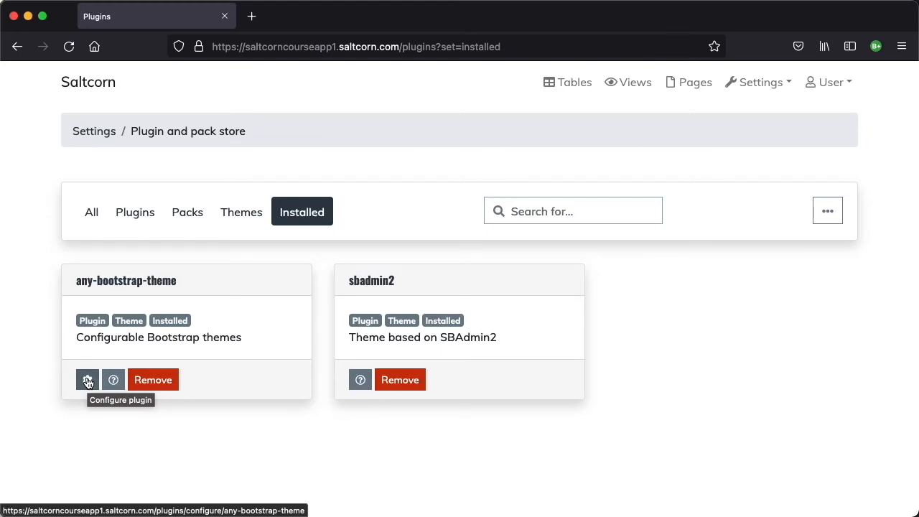
{"action": "left_click", "coordinate": [86, 379]}
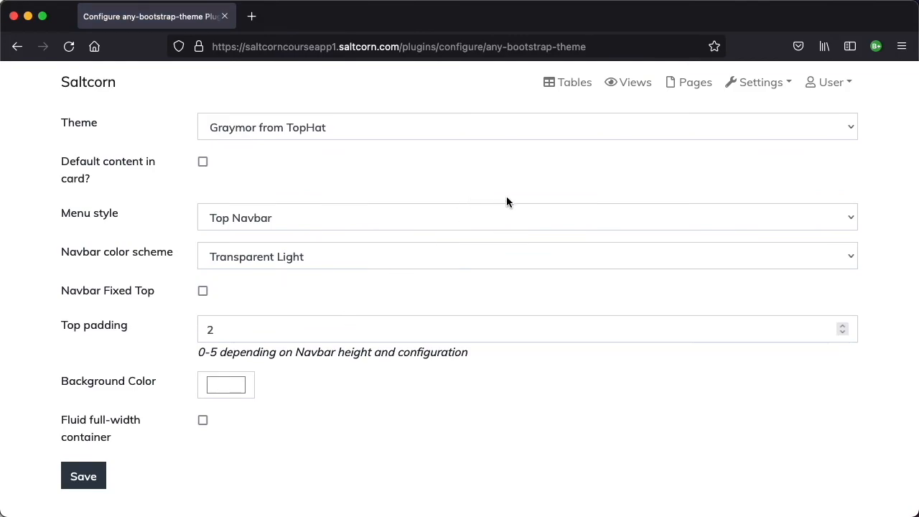
Step: Switch the theme to Lymcha from TopHat and save it
{"action": "left_click", "coordinate": [527, 126]}
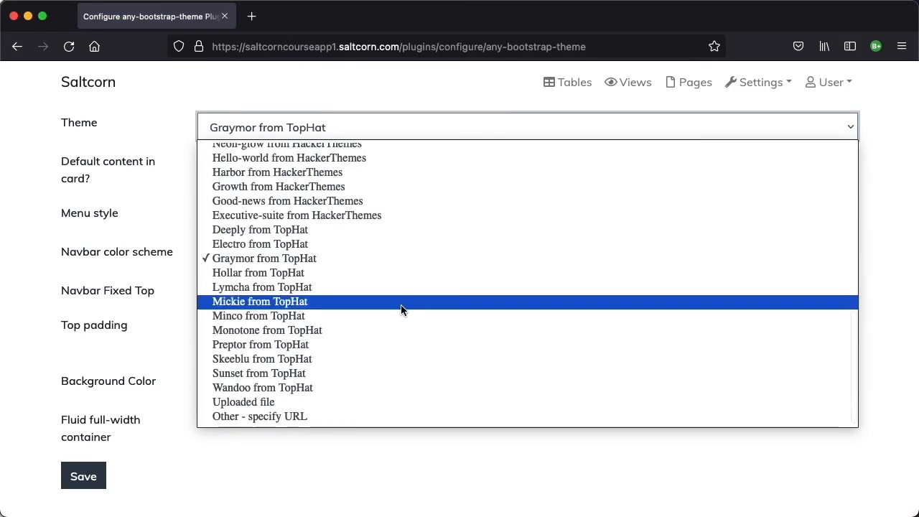
{"action": "left_click", "coordinate": [261, 288]}
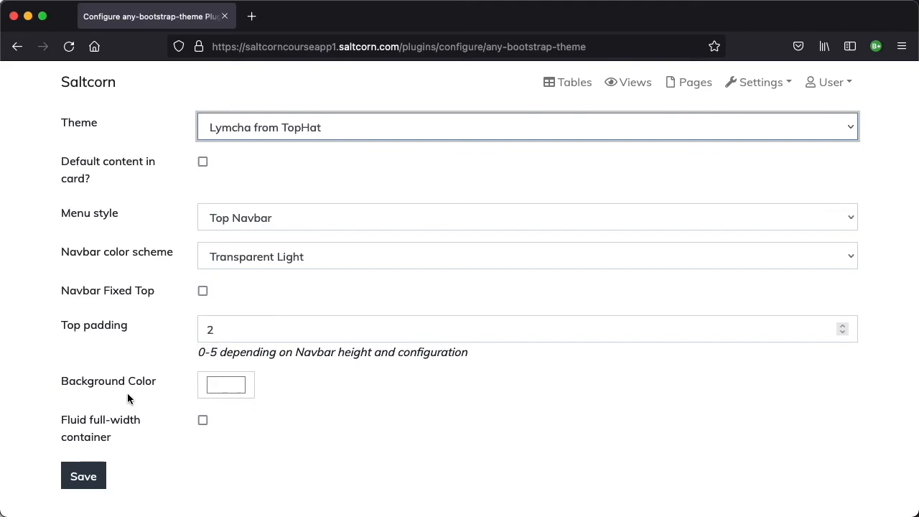
{"action": "left_click", "coordinate": [17, 46]}
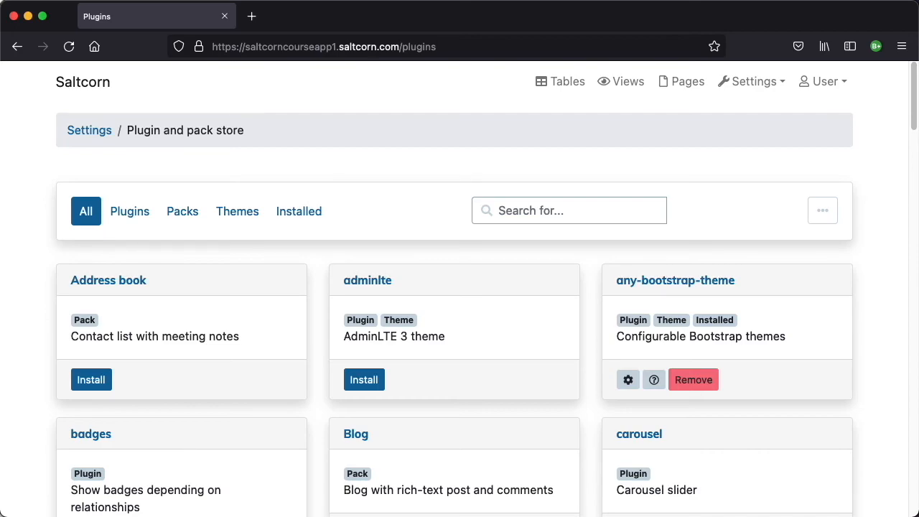
Step: Set mypage as the root page for the public role and save
{"action": "left_click", "coordinate": [680, 80]}
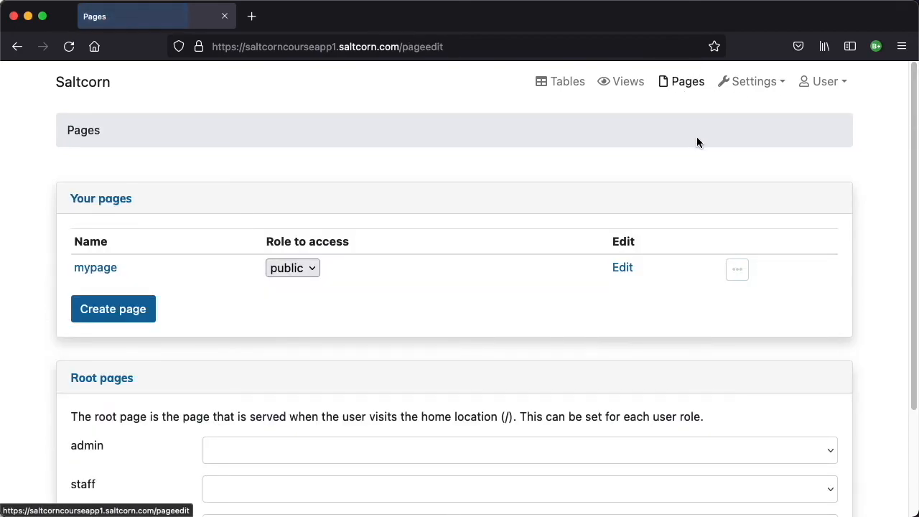
{"action": "mouse_move", "coordinate": [641, 241]}
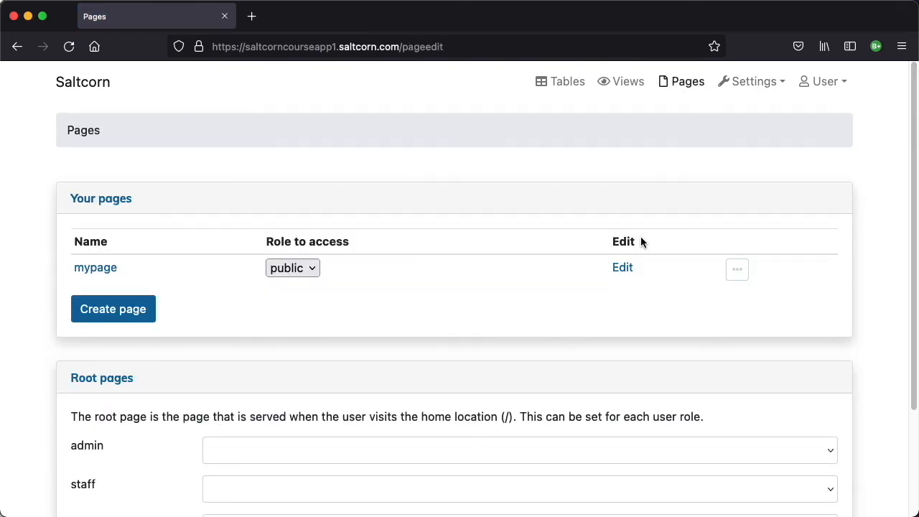
{"action": "mouse_move", "coordinate": [490, 388]}
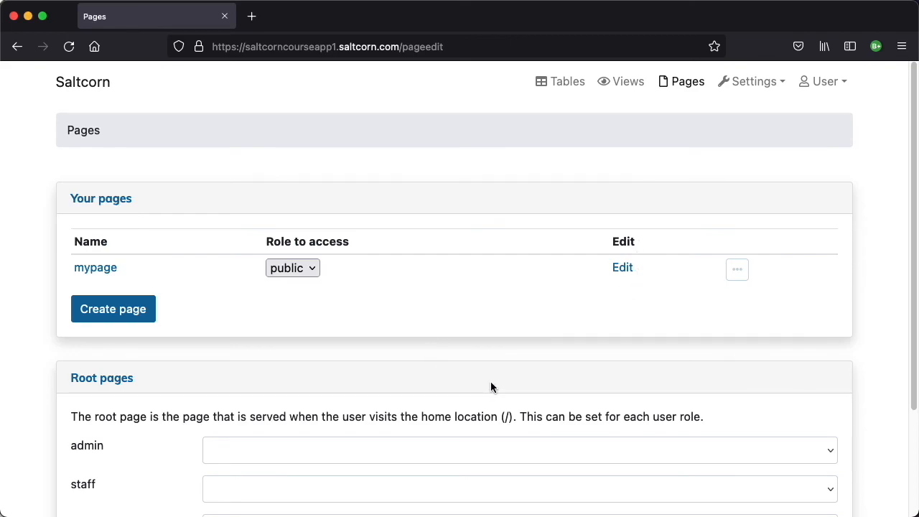
{"action": "scroll", "scroll_direction": "down", "scroll_amount": 3}
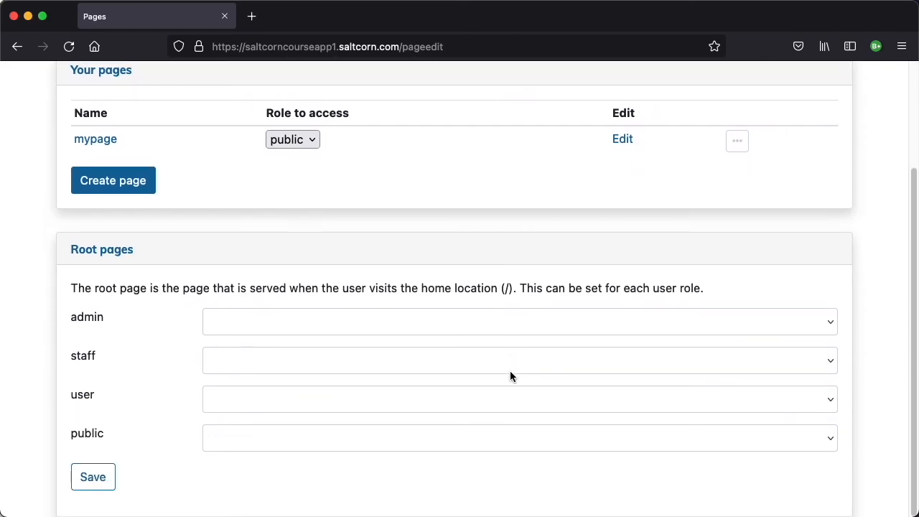
{"action": "mouse_move", "coordinate": [520, 344]}
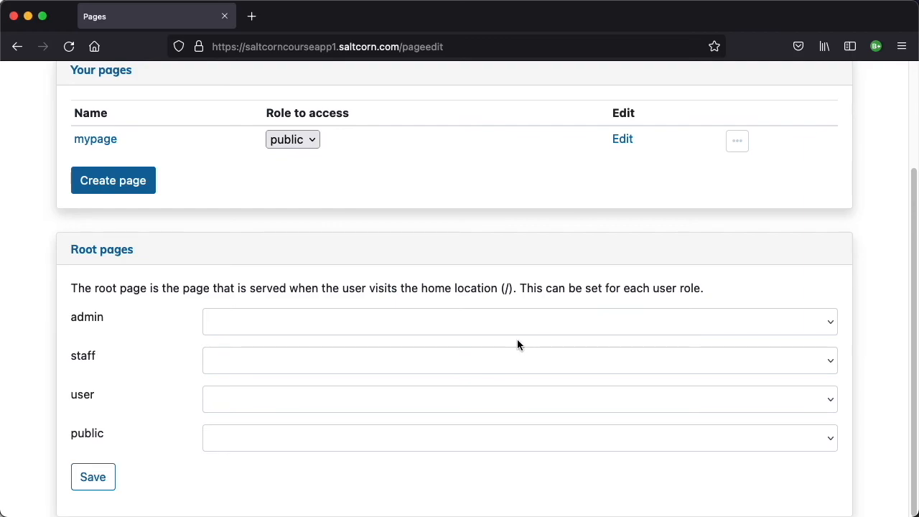
{"action": "mouse_move", "coordinate": [528, 421]}
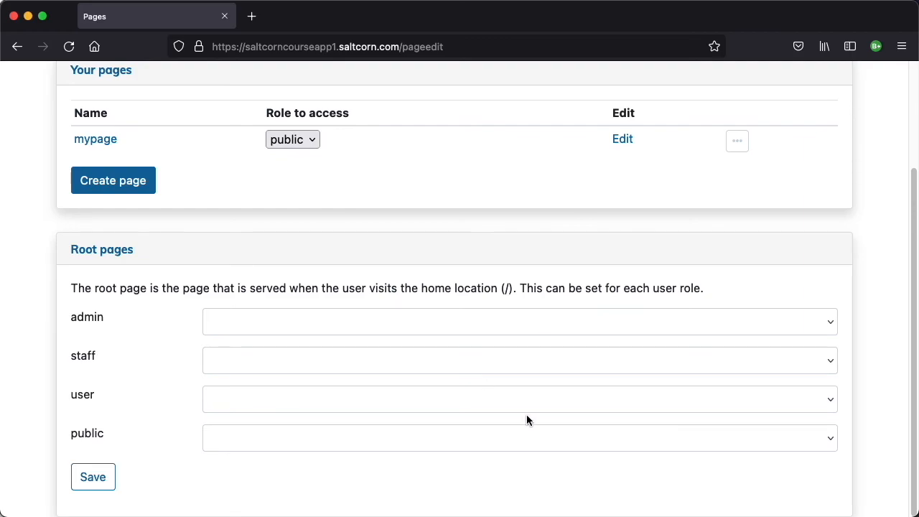
{"action": "mouse_move", "coordinate": [552, 419]}
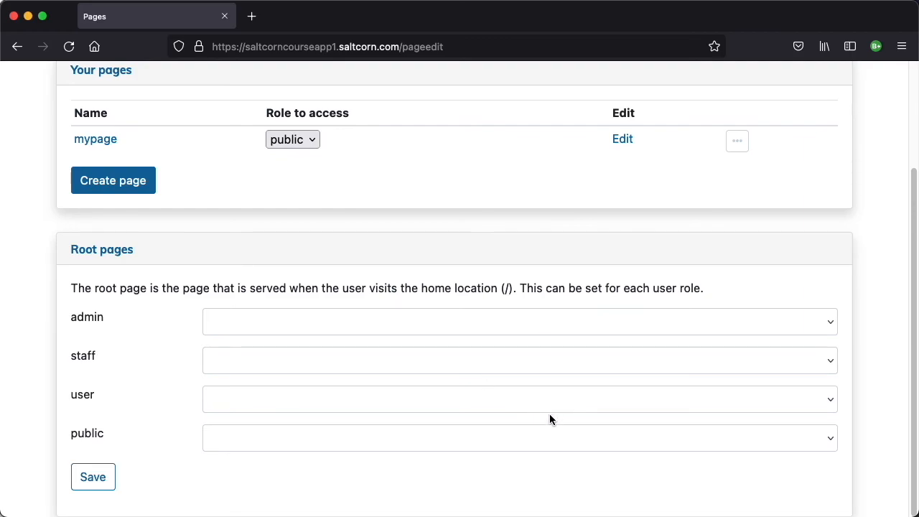
{"action": "mouse_move", "coordinate": [500, 425]}
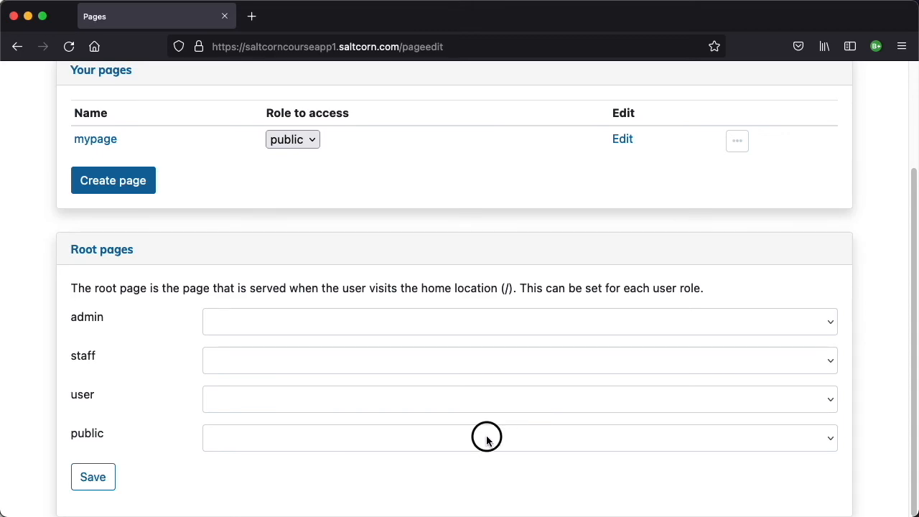
{"action": "left_click", "coordinate": [518, 437]}
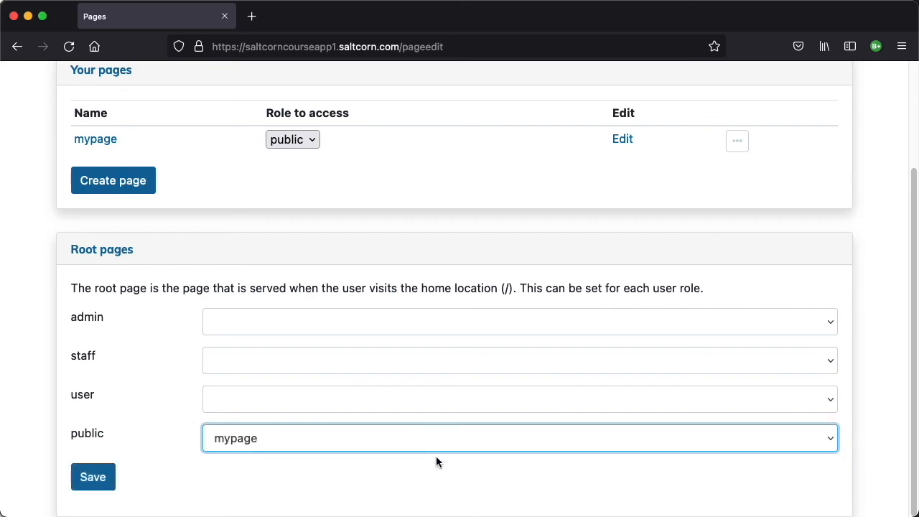
{"action": "mouse_move", "coordinate": [244, 457]}
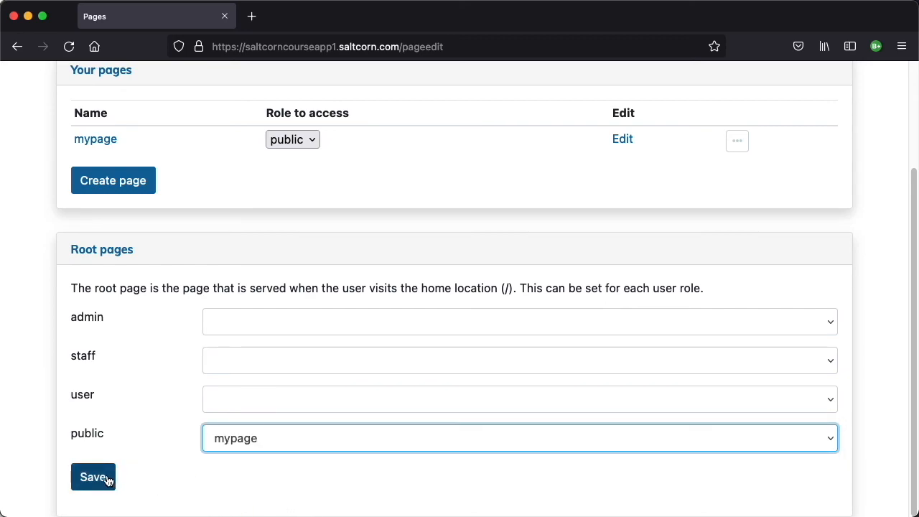
{"action": "left_click", "coordinate": [92, 477]}
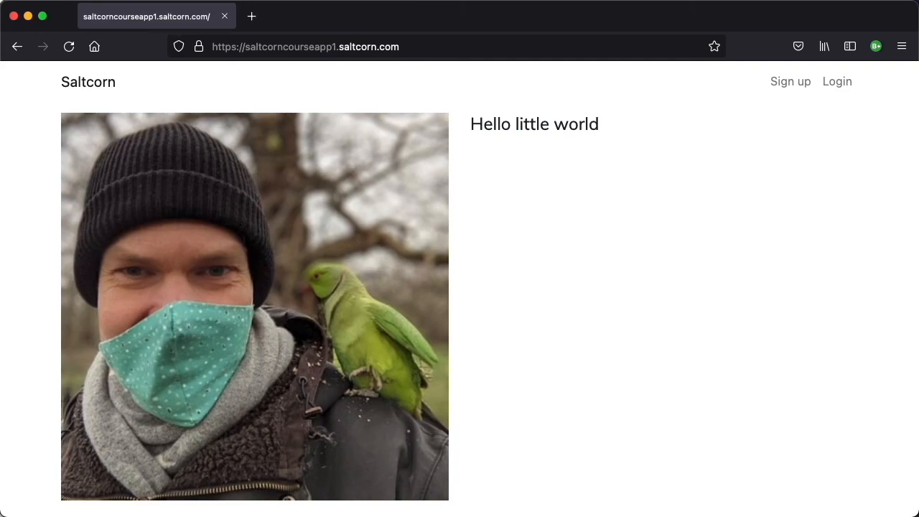
{"action": "mouse_move", "coordinate": [529, 326]}
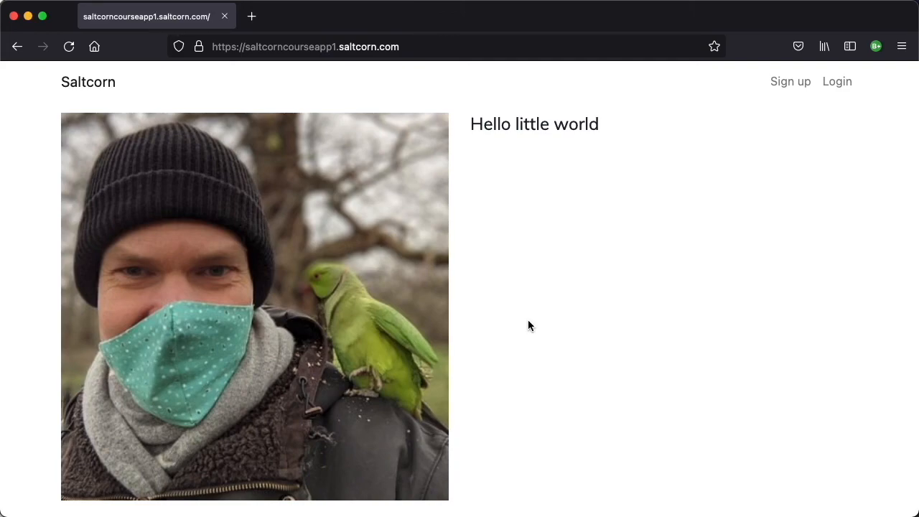